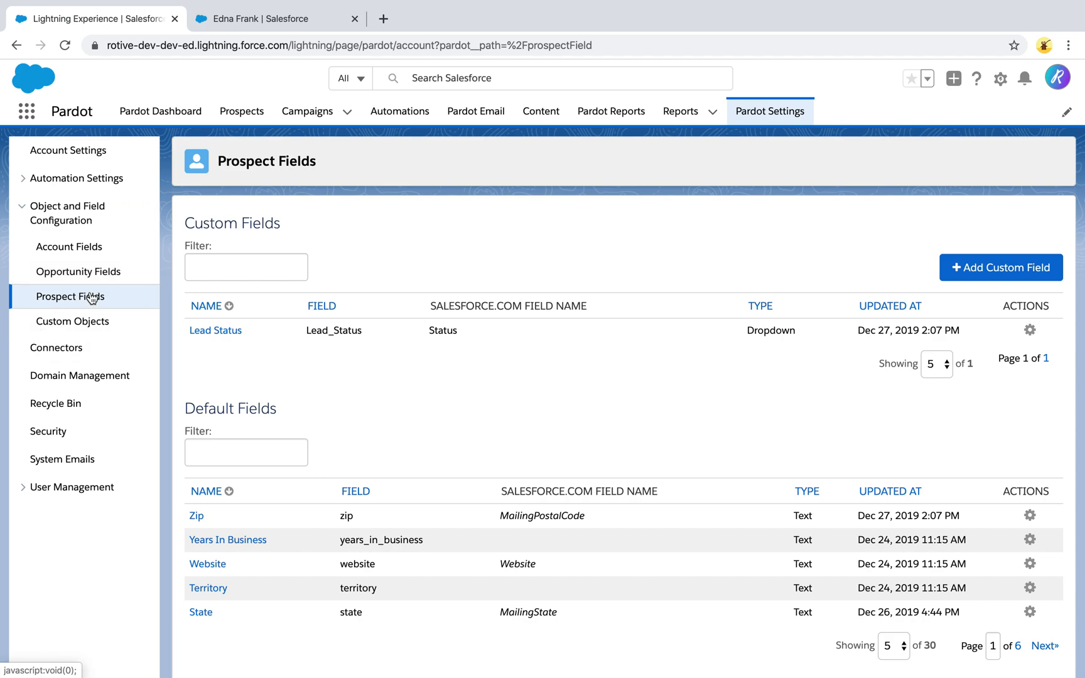
{"action": "mouse_move", "coordinate": [57, 348]}
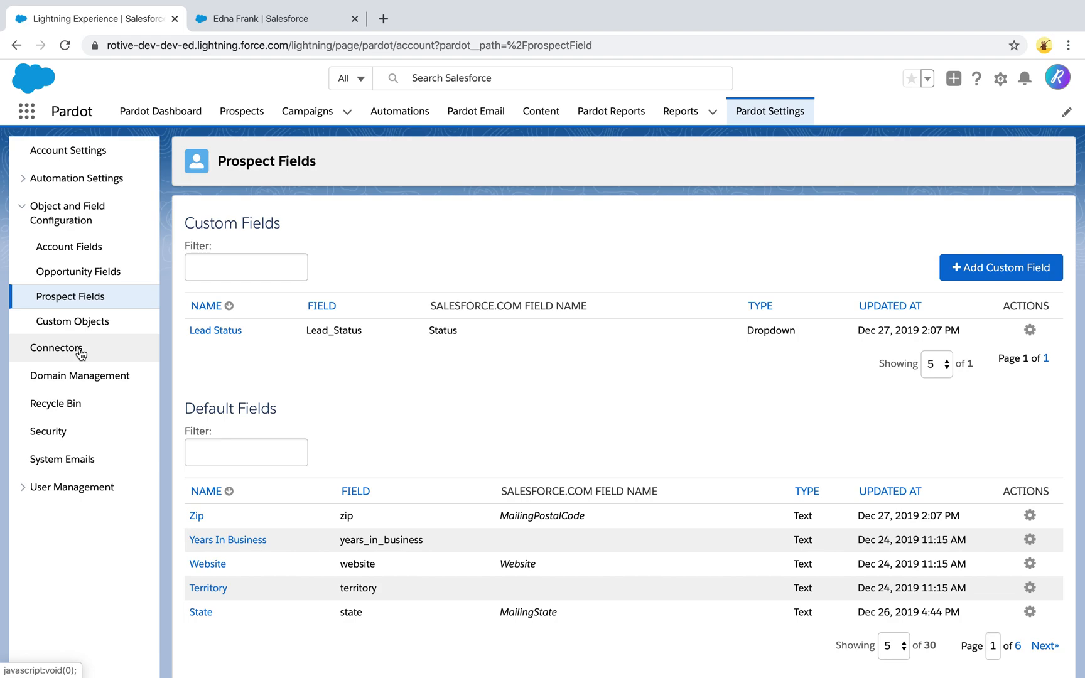
Go to Custom Objects in Pardot Settings and view the Project custom object.
{"action": "left_click", "coordinate": [71, 321]}
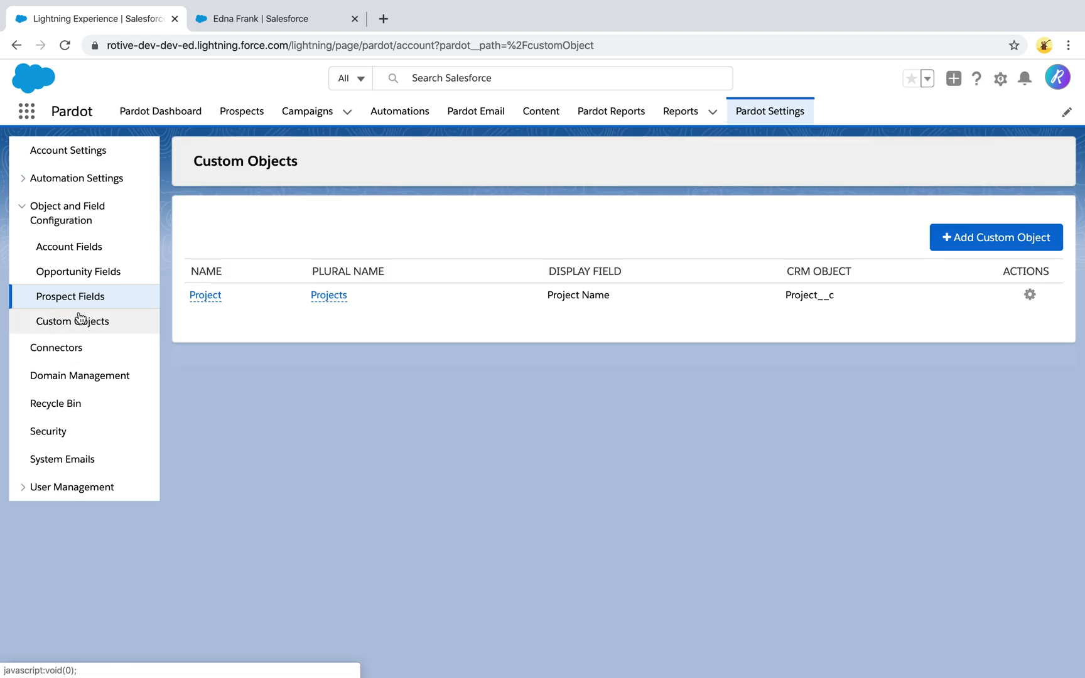
{"action": "left_click", "coordinate": [73, 322]}
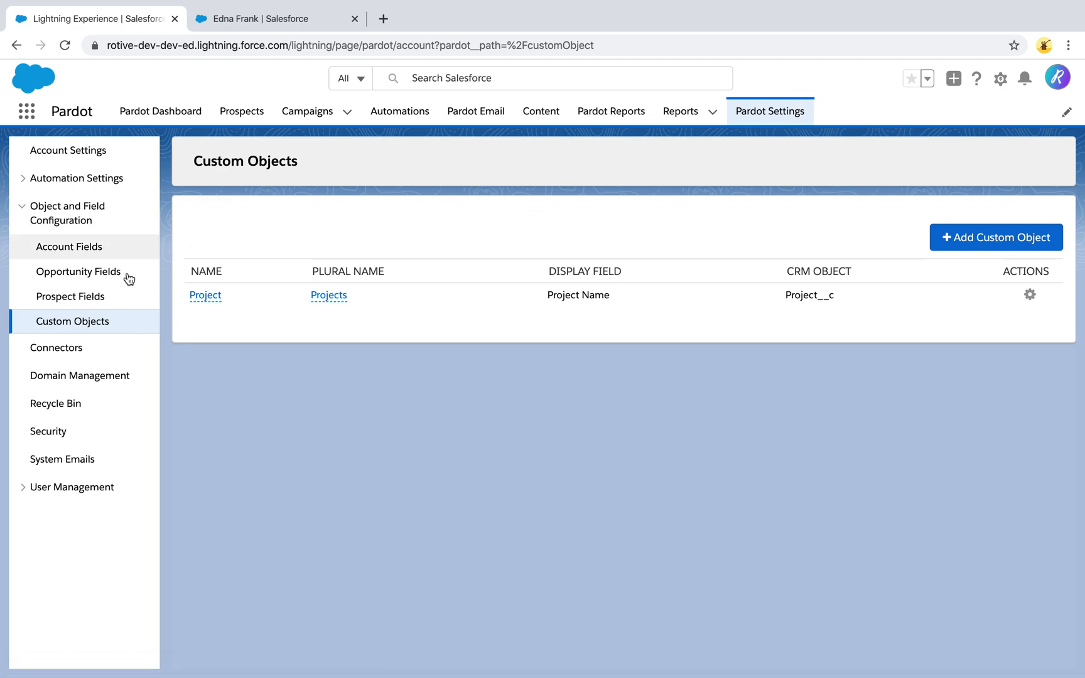
{"action": "mouse_move", "coordinate": [303, 307]}
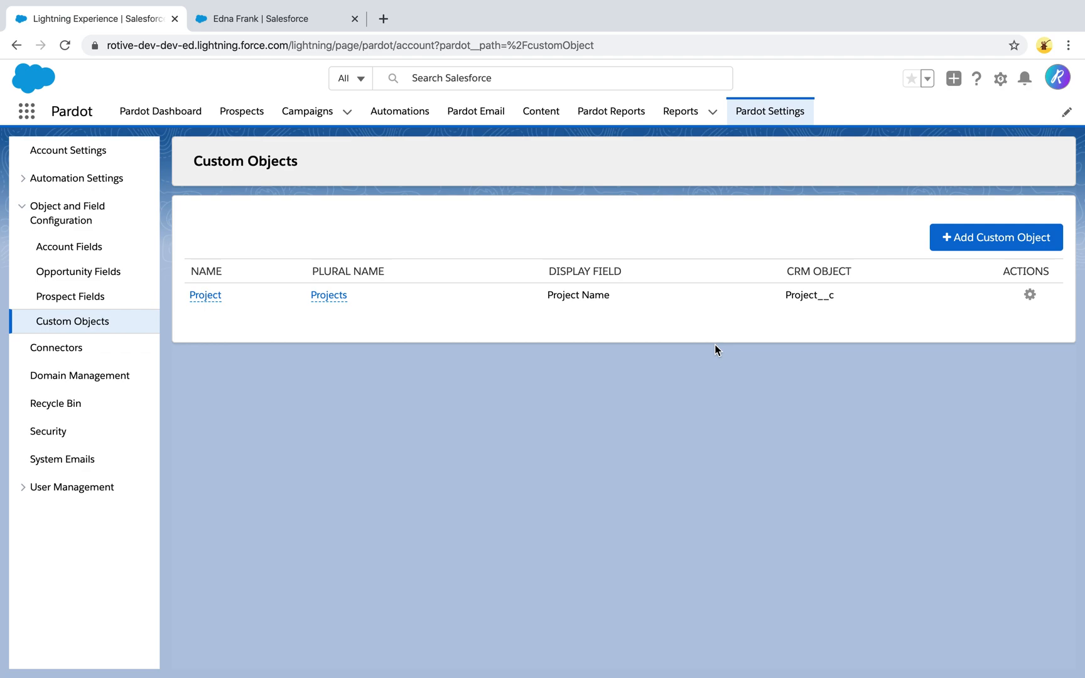
{"action": "mouse_move", "coordinate": [584, 338]}
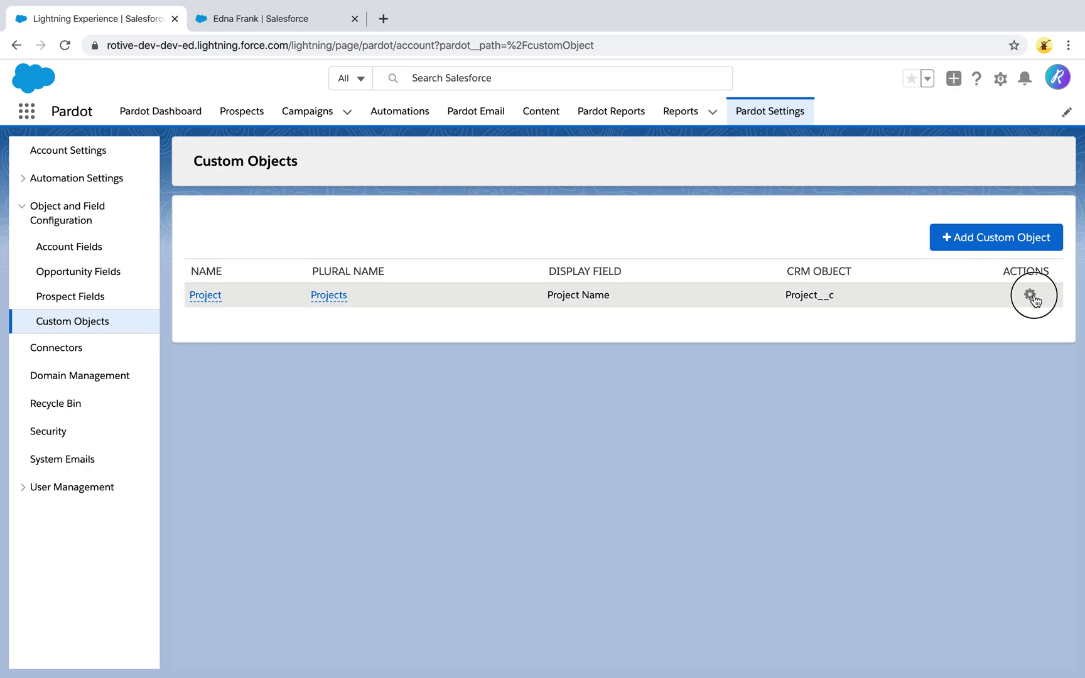
{"action": "left_click", "coordinate": [1033, 297]}
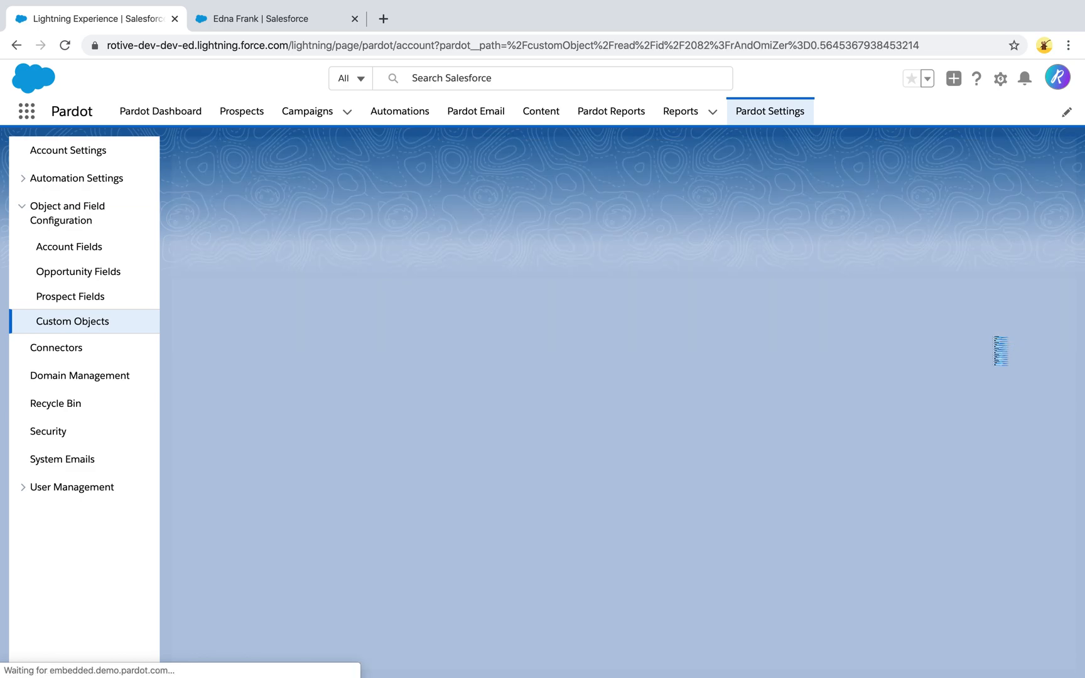
{"action": "left_click", "coordinate": [72, 321]}
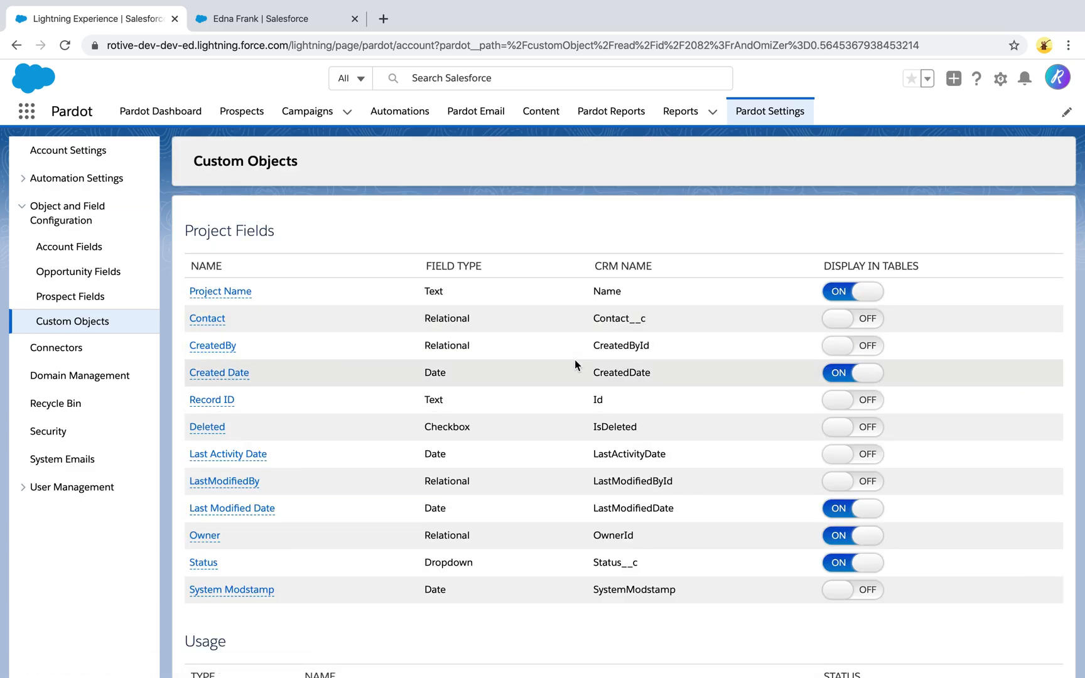
{"action": "scroll", "scroll_direction": "down", "scroll_amount": 3}
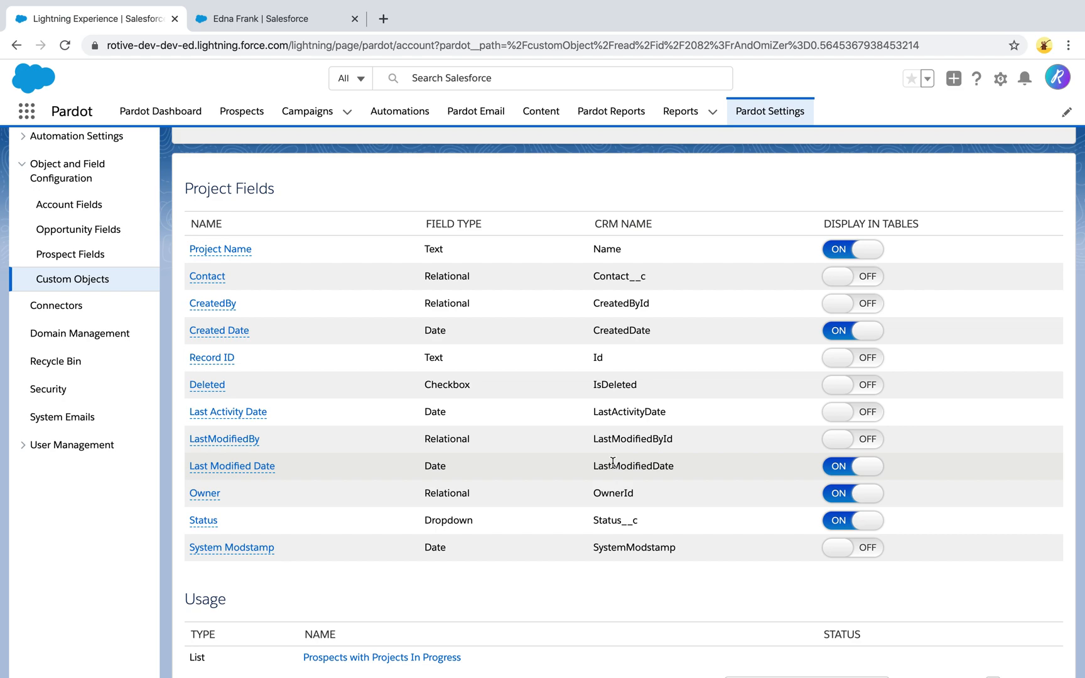
{"action": "mouse_move", "coordinate": [951, 492]}
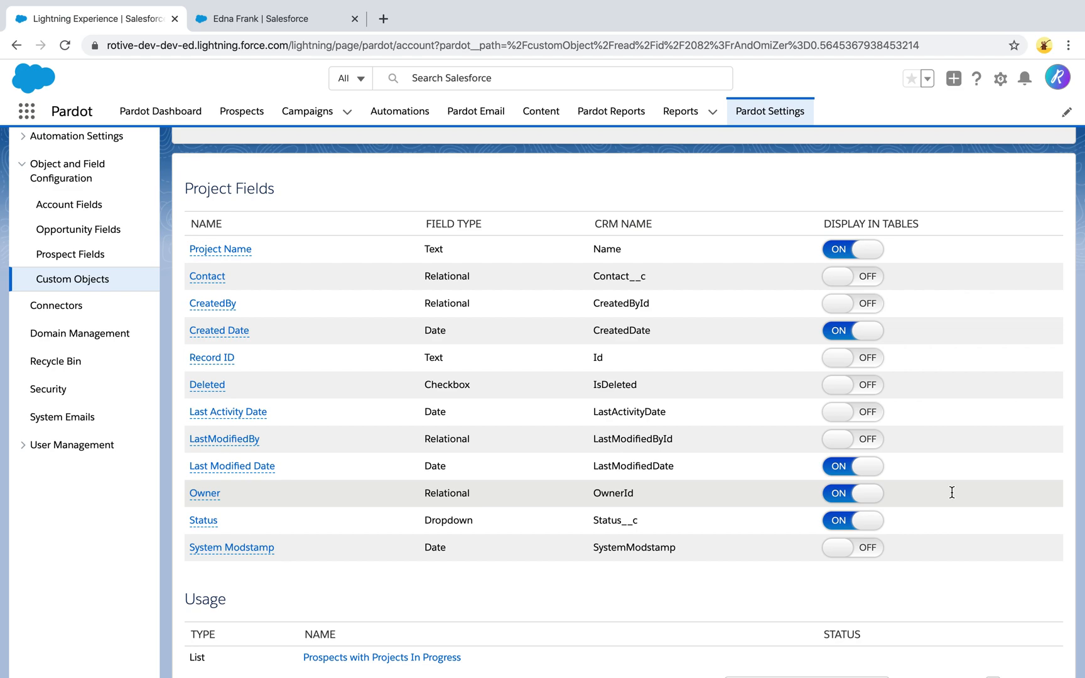
{"action": "mouse_move", "coordinate": [901, 517]}
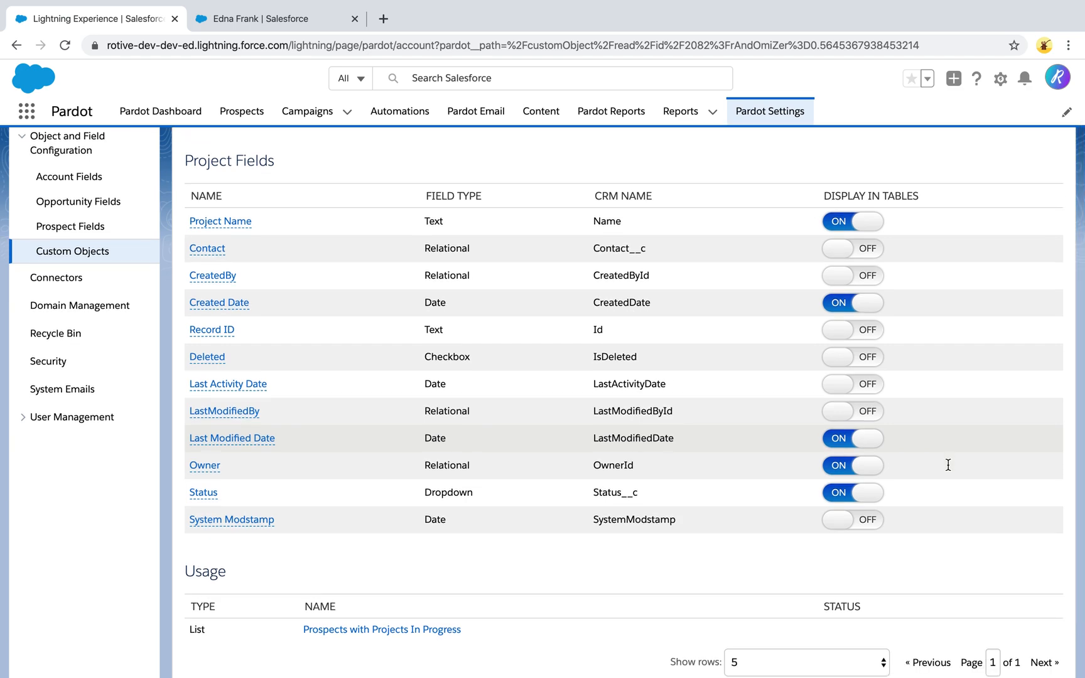
{"action": "mouse_move", "coordinate": [365, 511]}
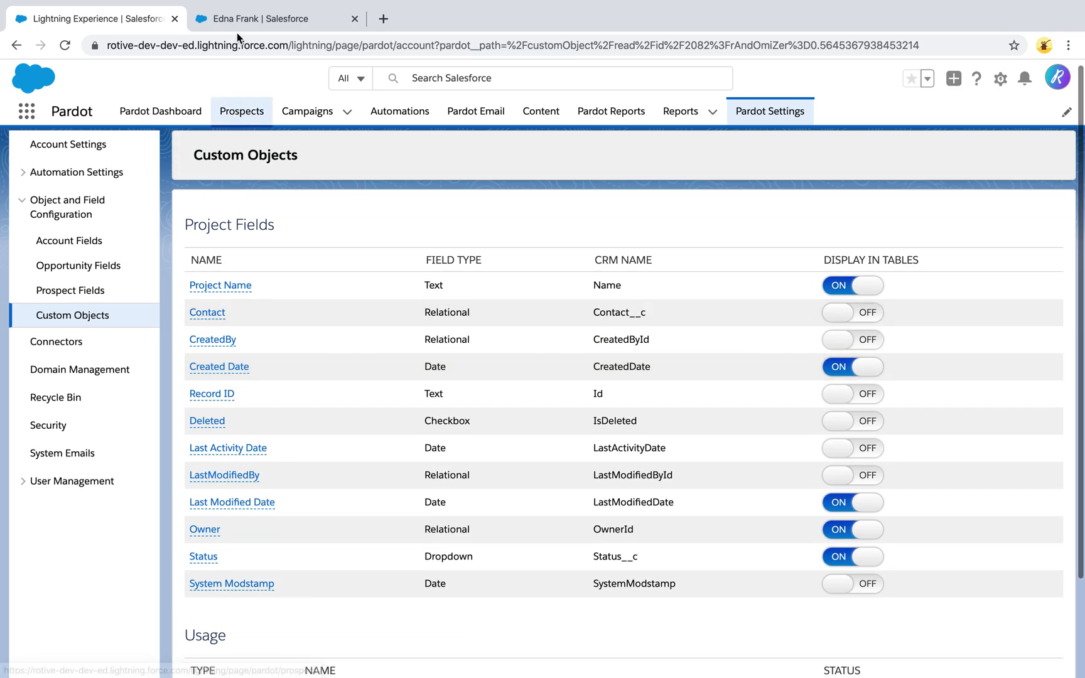
From the contact record's Projects related list, open the Sales Cloud Consulting project.
{"action": "left_click", "coordinate": [267, 19]}
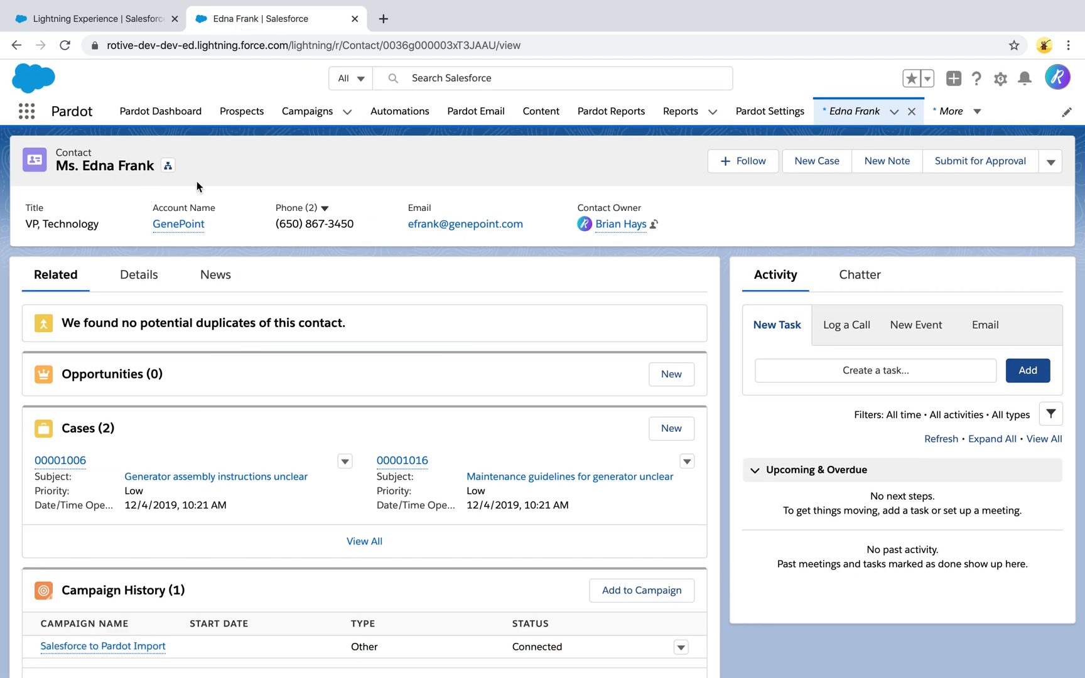
{"action": "scroll", "scroll_direction": "down", "scroll_amount": 3}
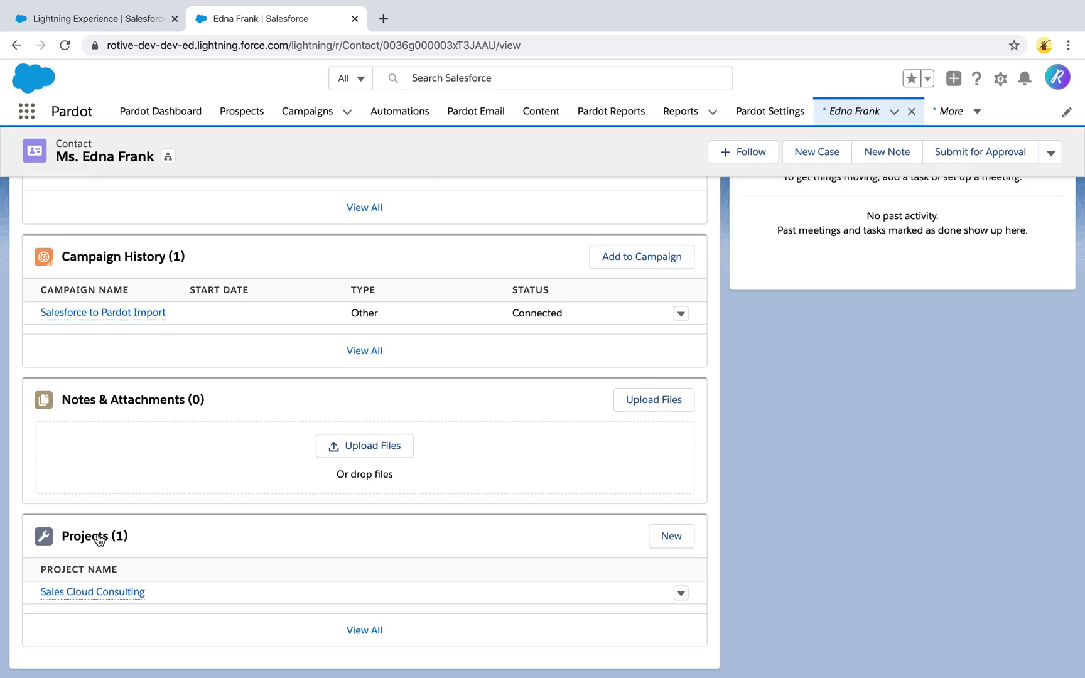
{"action": "mouse_move", "coordinate": [75, 566]}
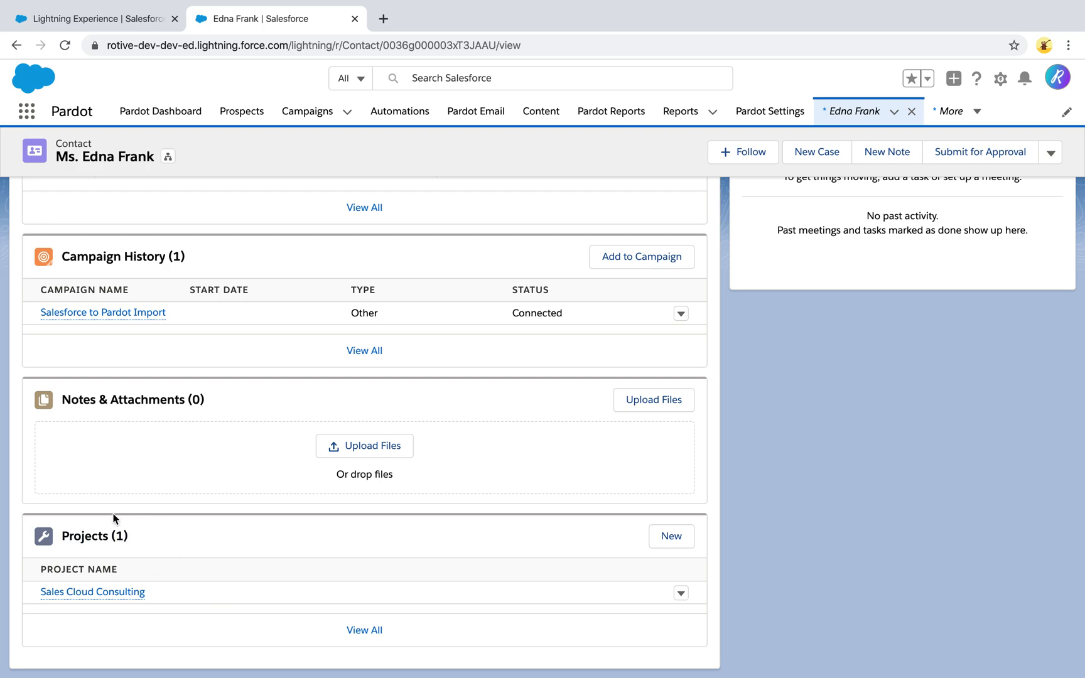
{"action": "mouse_move", "coordinate": [92, 591]}
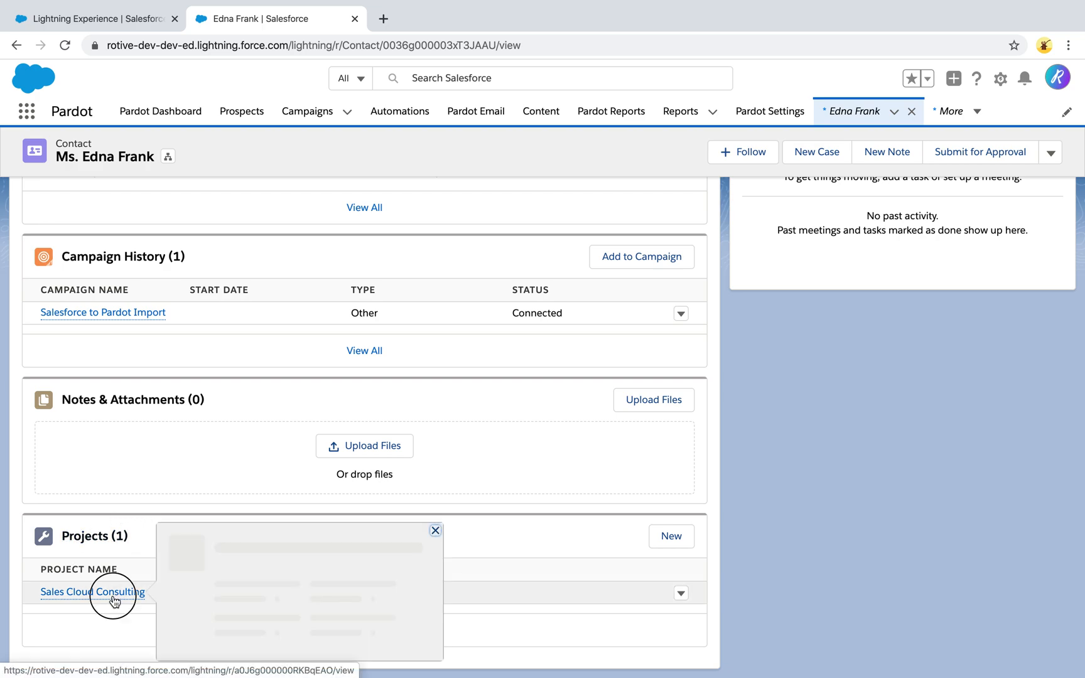
{"action": "left_click", "coordinate": [92, 591]}
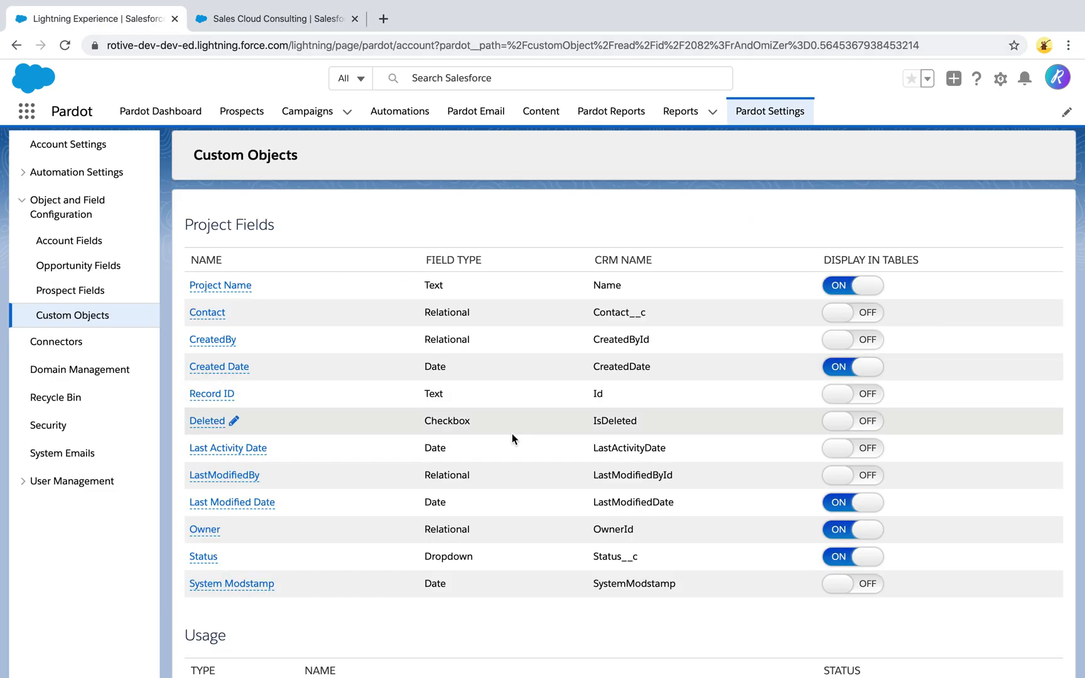
{"action": "mouse_move", "coordinate": [599, 462]}
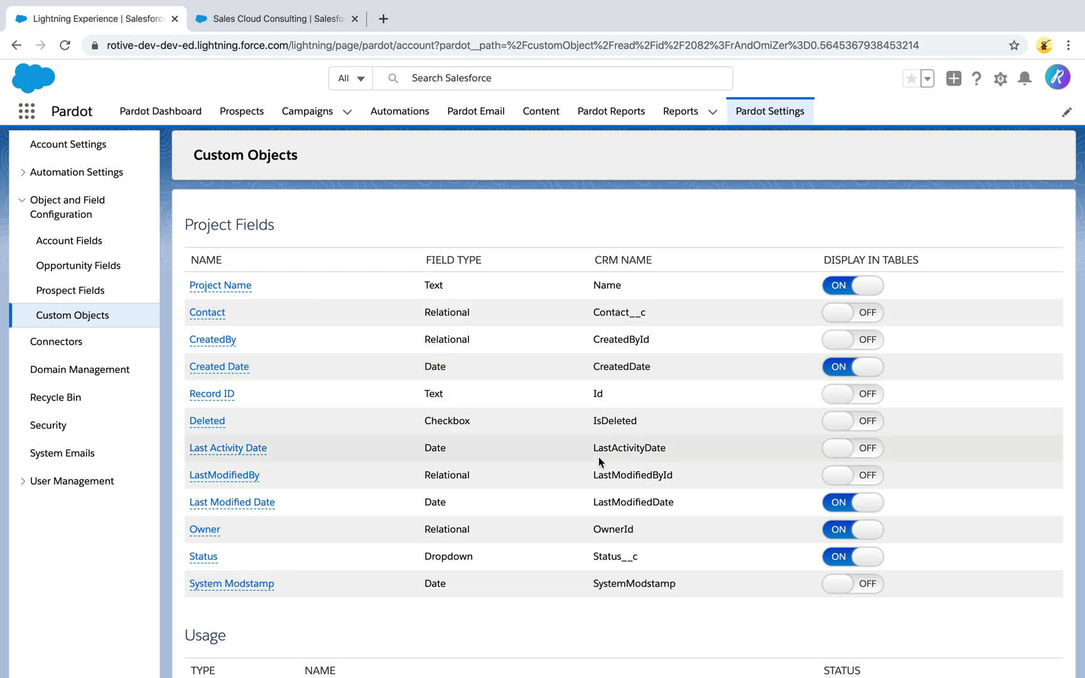
Navigate to Prospects > Segmentation Lists to show the six prospect lists.
{"action": "scroll", "scroll_direction": "down", "scroll_amount": 3}
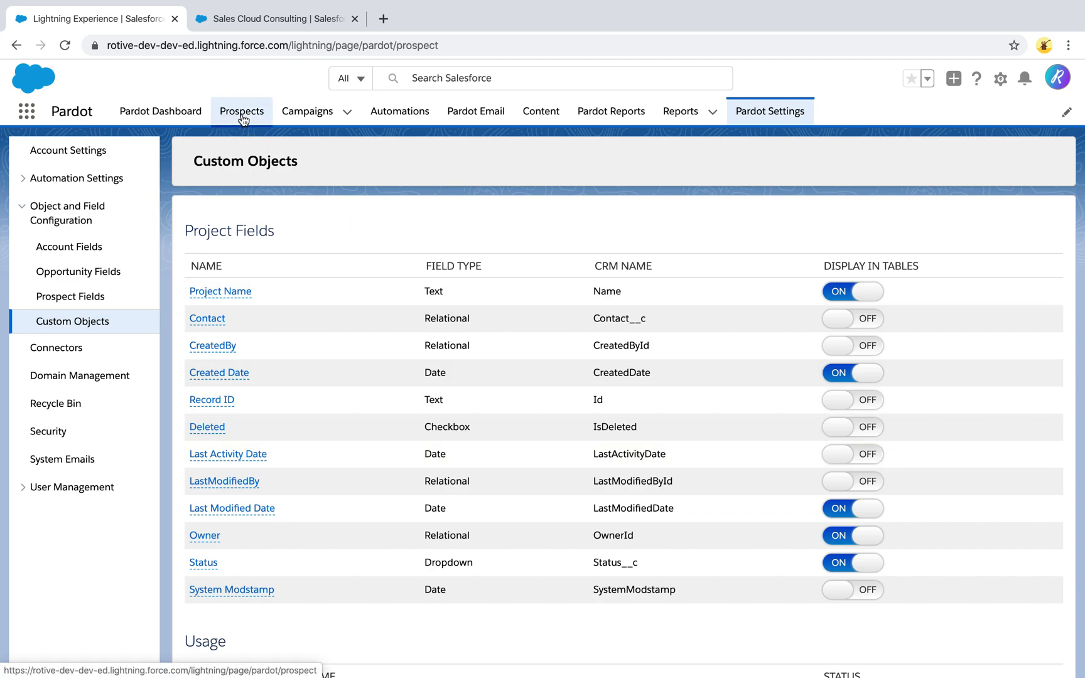
{"action": "left_click", "coordinate": [241, 110]}
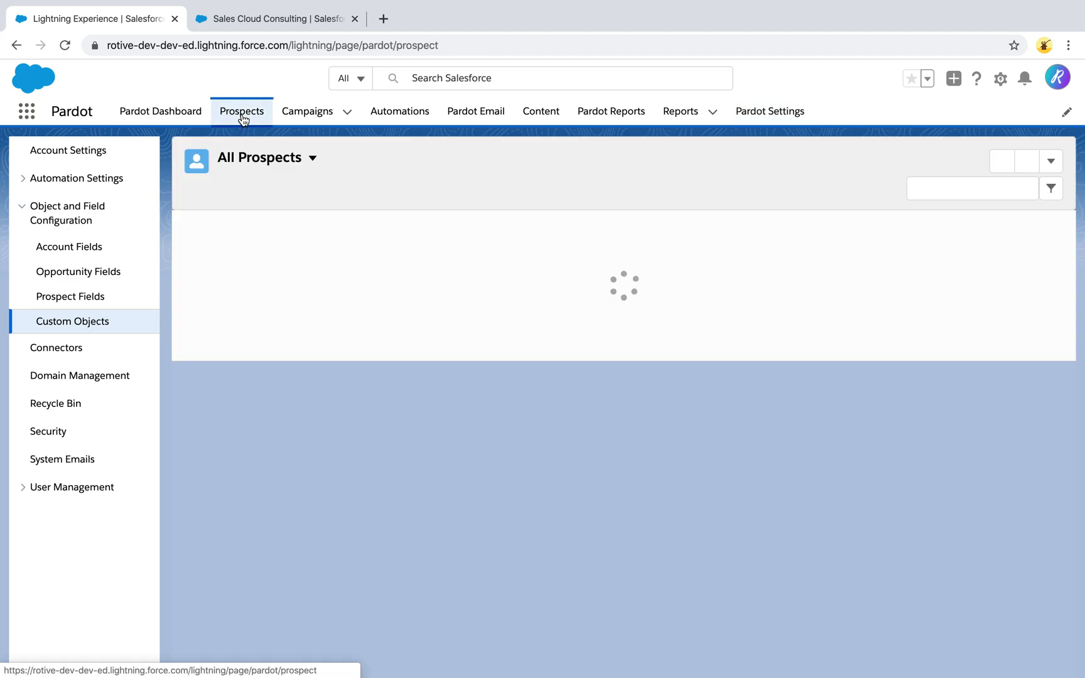
{"action": "left_click", "coordinate": [241, 110]}
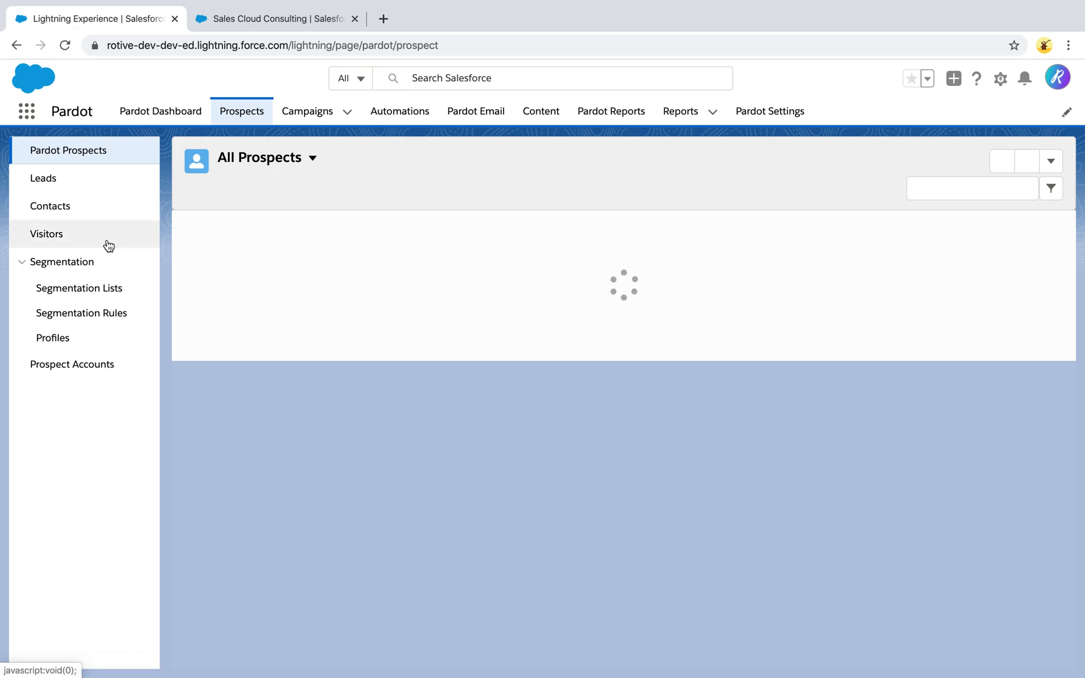
{"action": "left_click", "coordinate": [79, 288]}
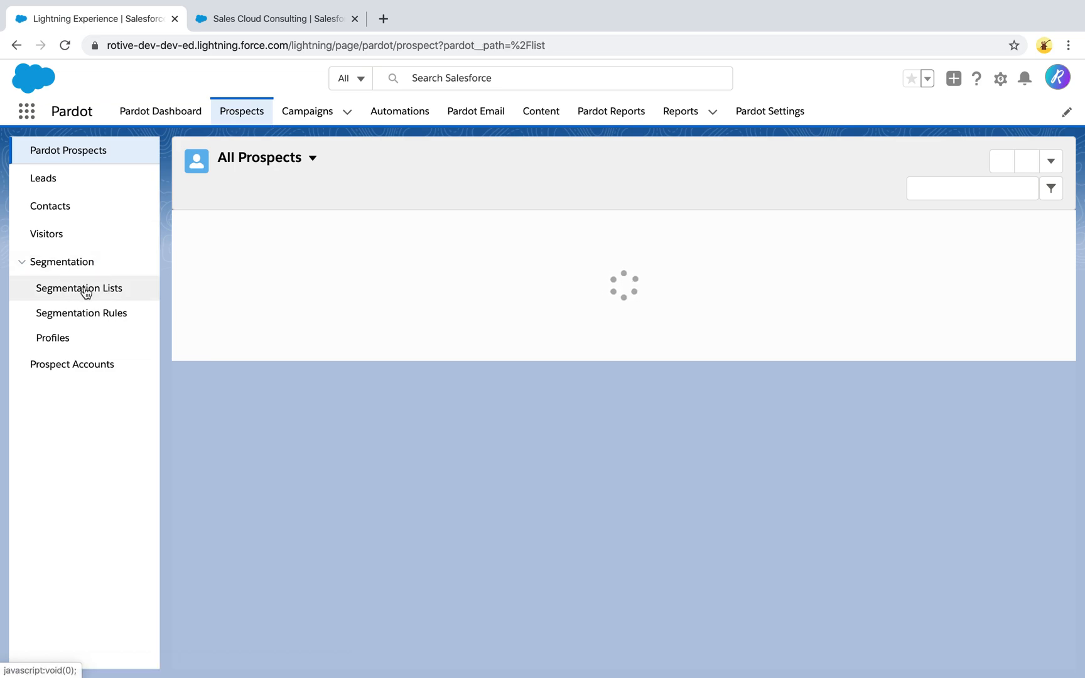
{"action": "left_click", "coordinate": [79, 287]}
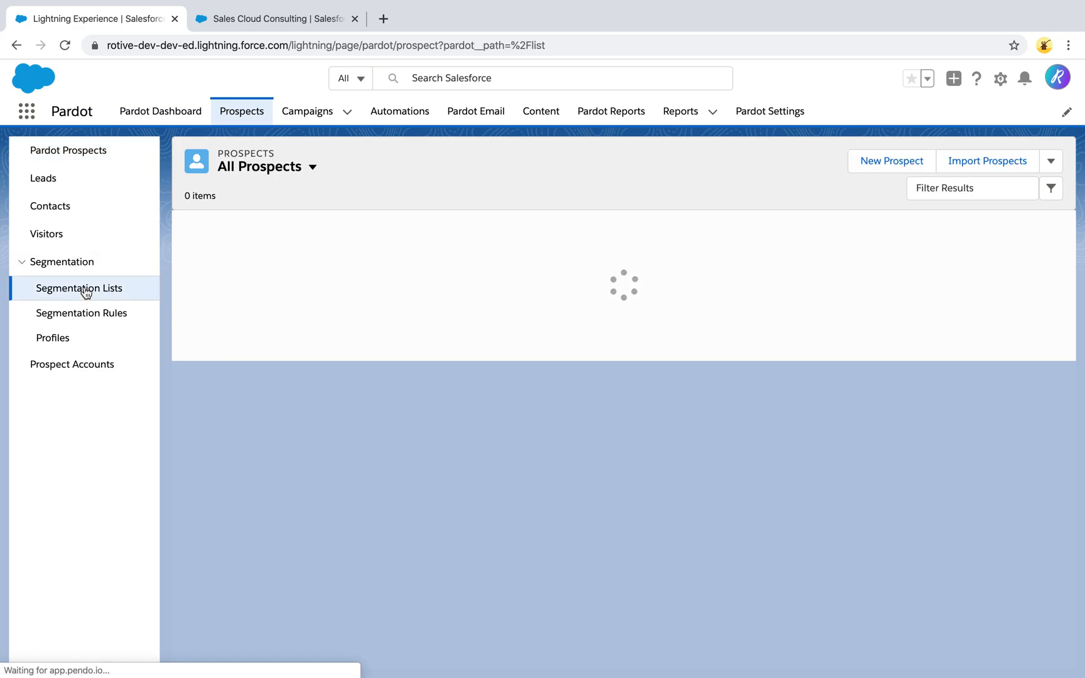
{"action": "left_click", "coordinate": [80, 288]}
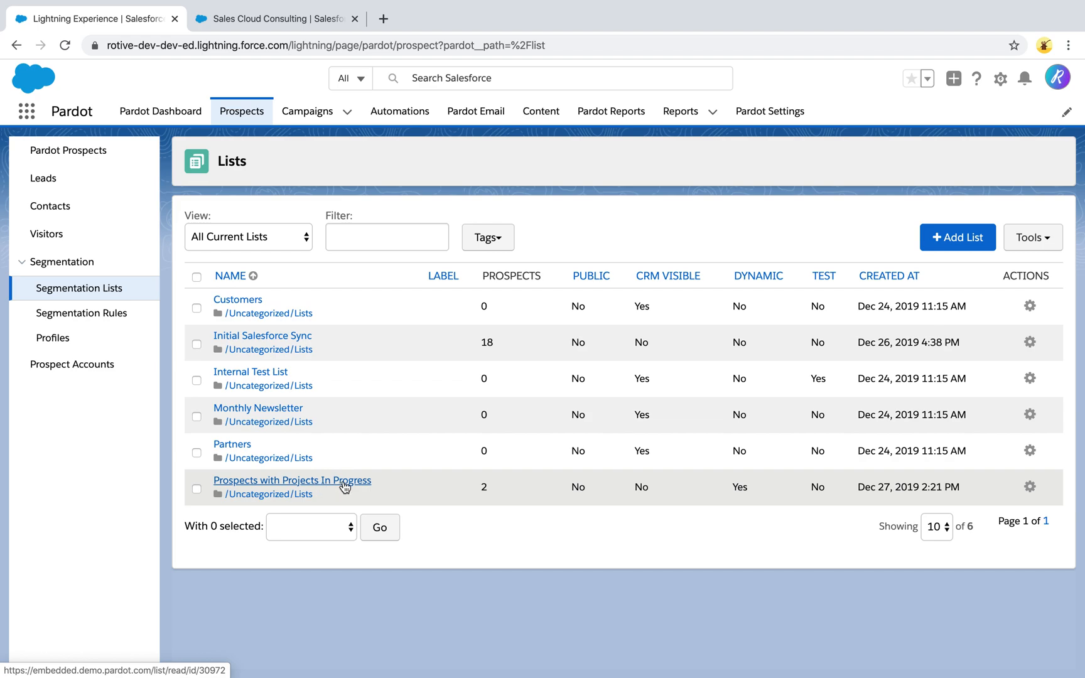
Open the Prospects with Projects In Progress dynamic list showing its two mailable prospects.
{"action": "left_click", "coordinate": [293, 479]}
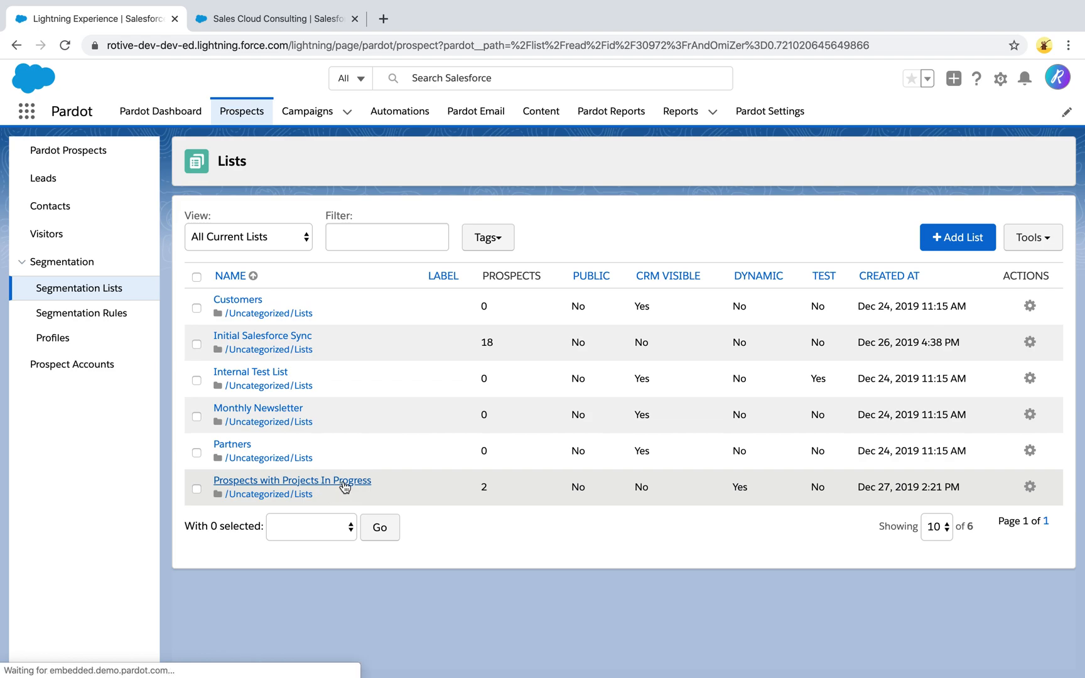
{"action": "left_click", "coordinate": [292, 480]}
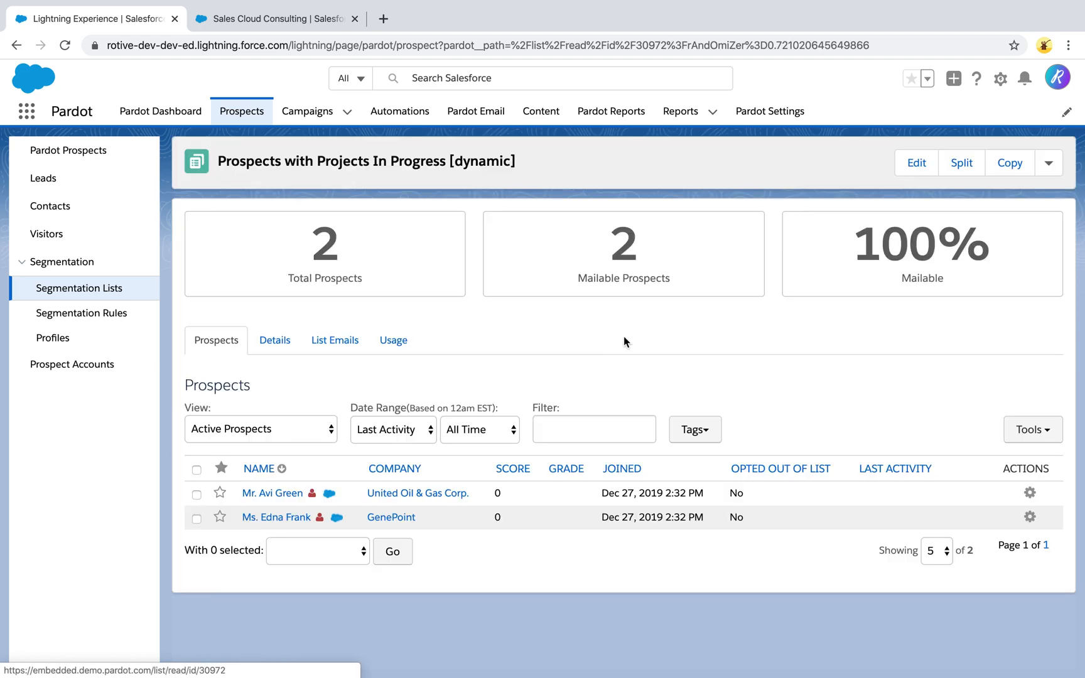
{"action": "mouse_move", "coordinate": [704, 342]}
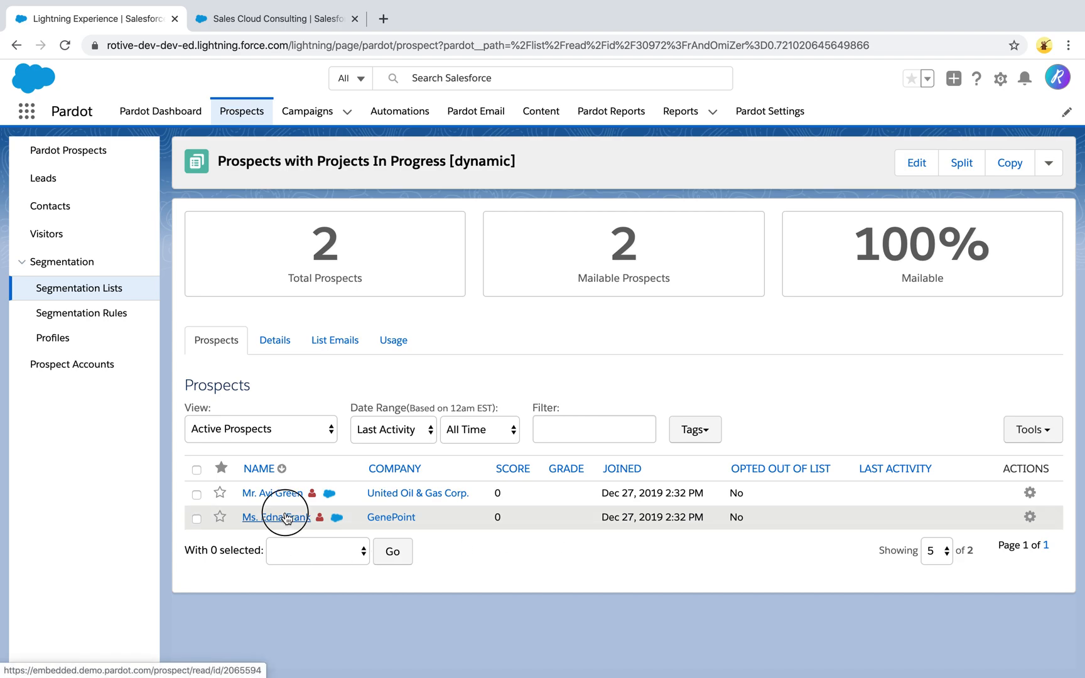
Open the GenePoint prospect Ms. Edna Frank and view her Related Objects, showing Sales Cloud Consulting In Progress.
{"action": "left_click", "coordinate": [275, 517]}
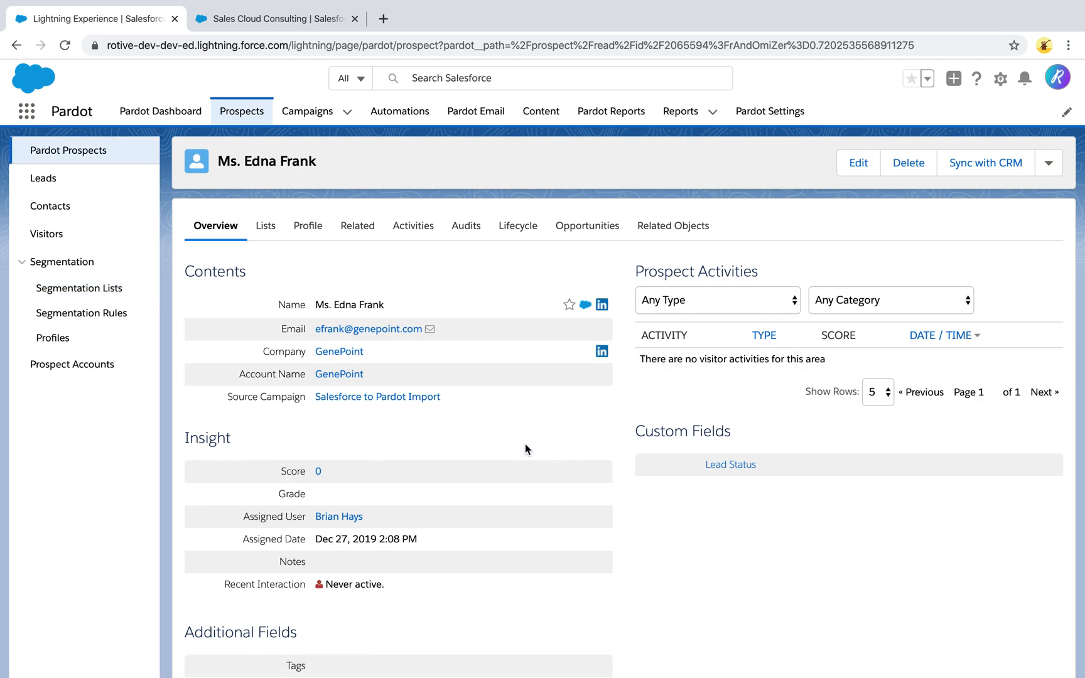
{"action": "scroll", "scroll_direction": "down", "scroll_amount": 3}
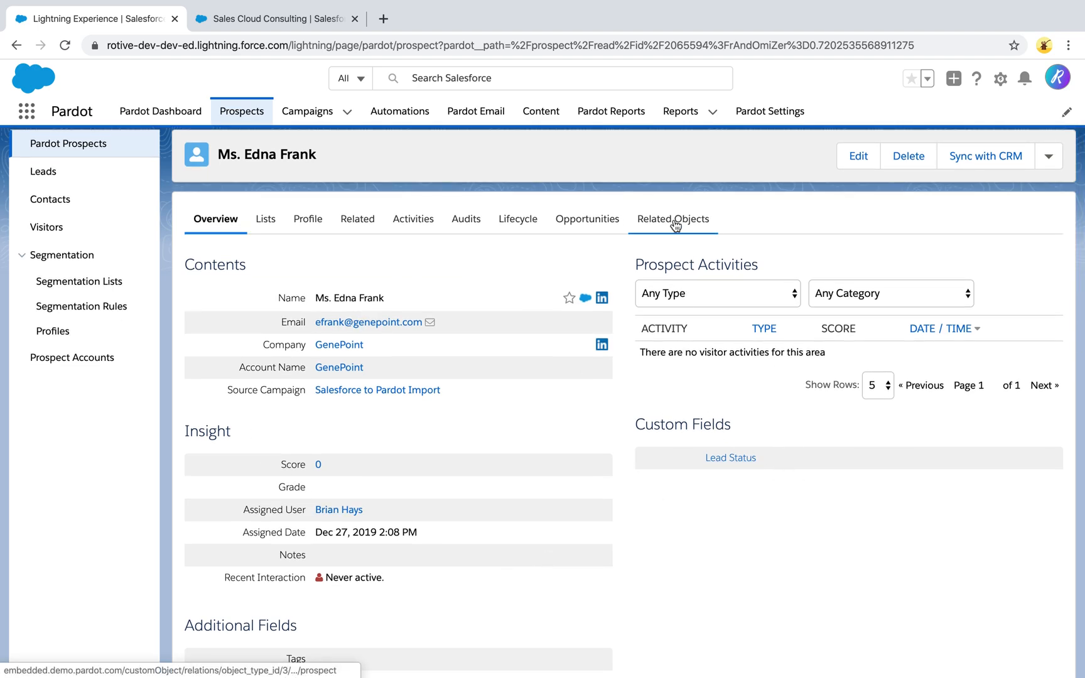
{"action": "left_click", "coordinate": [672, 218]}
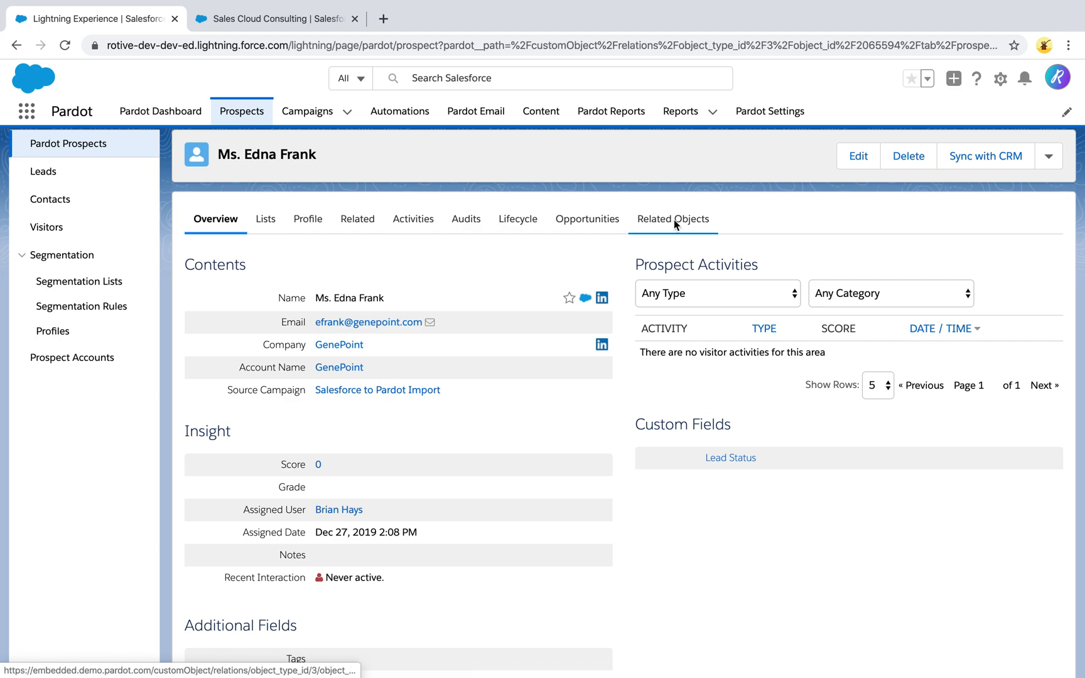
{"action": "left_click", "coordinate": [670, 220]}
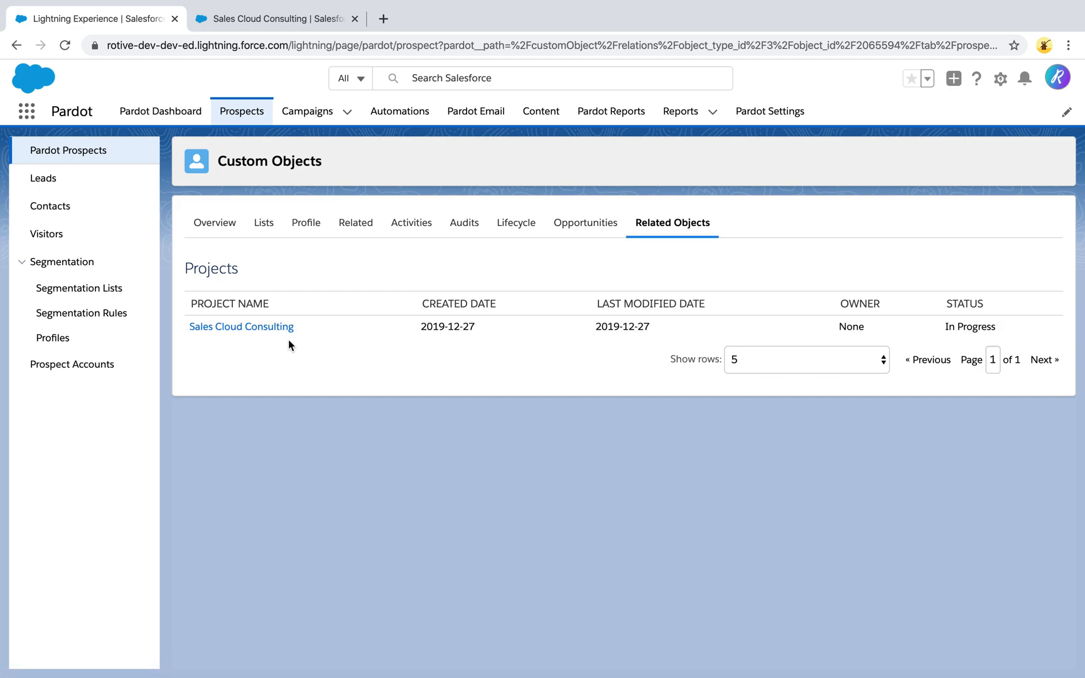
{"action": "mouse_move", "coordinate": [240, 327]}
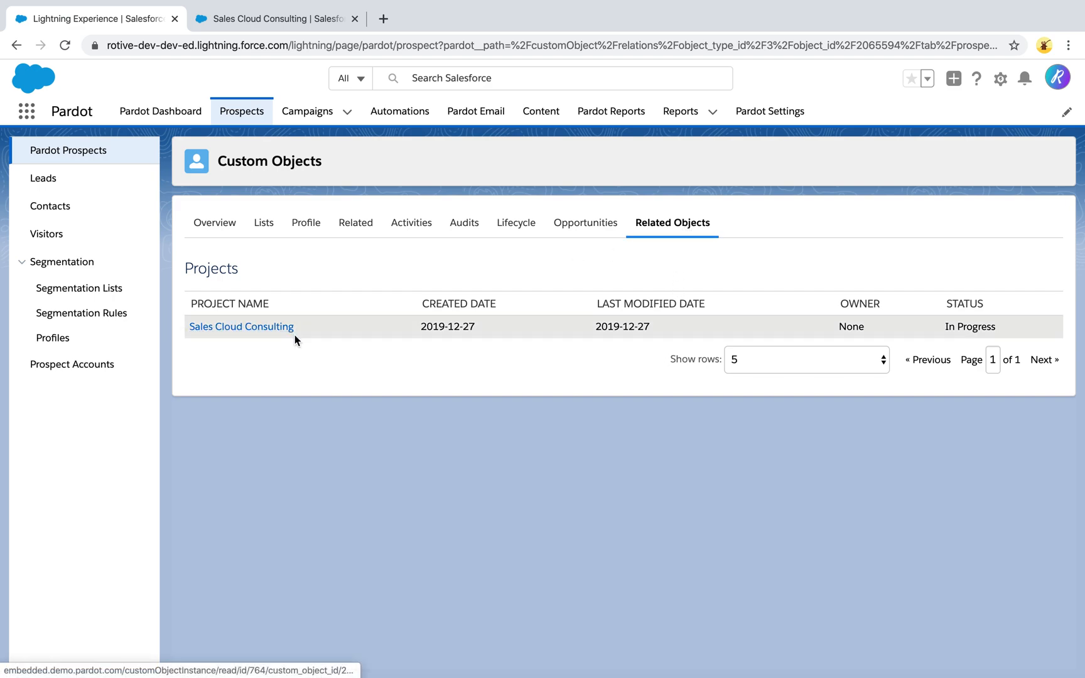
{"action": "mouse_move", "coordinate": [394, 342]}
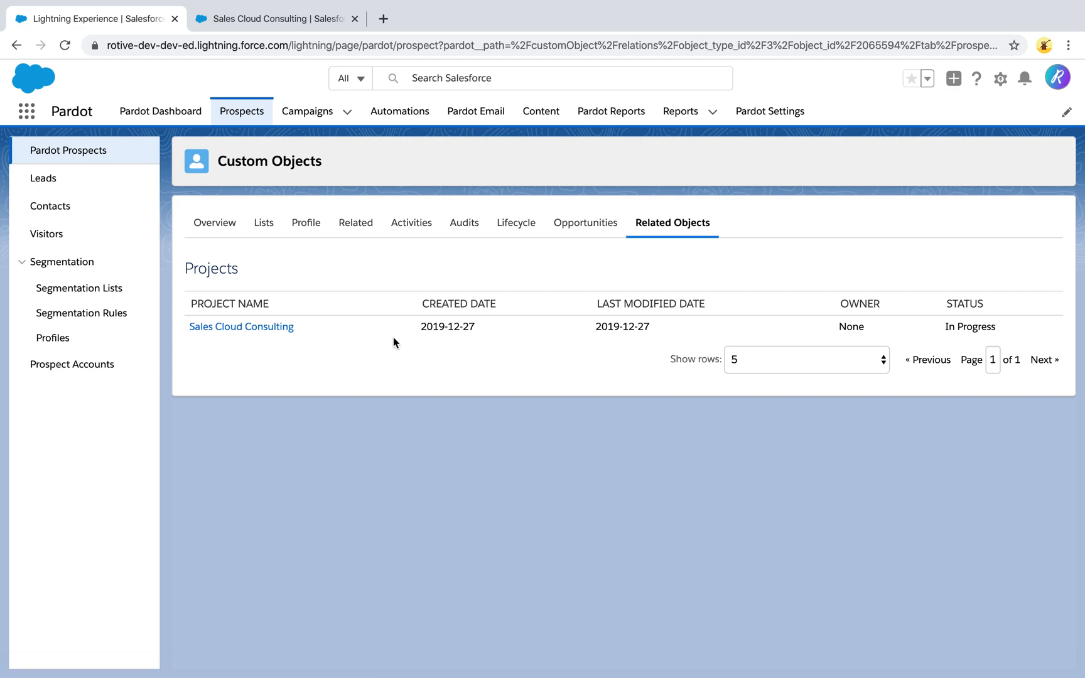
{"action": "mouse_move", "coordinate": [658, 335]}
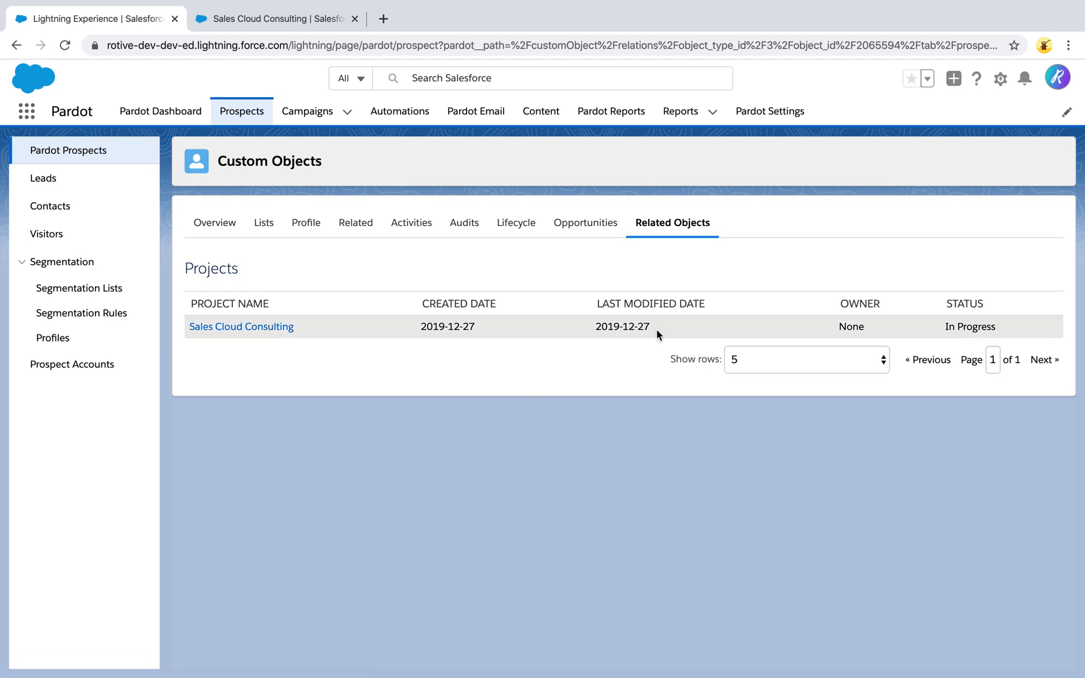
{"action": "mouse_move", "coordinate": [689, 330]}
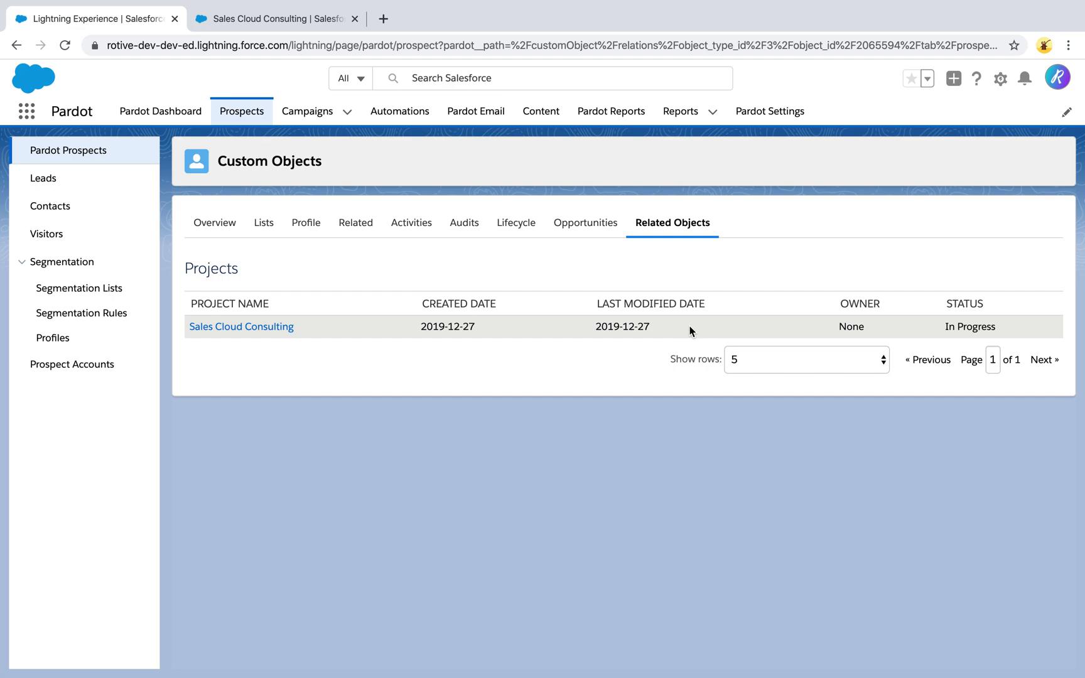
{"action": "mouse_move", "coordinate": [700, 334]}
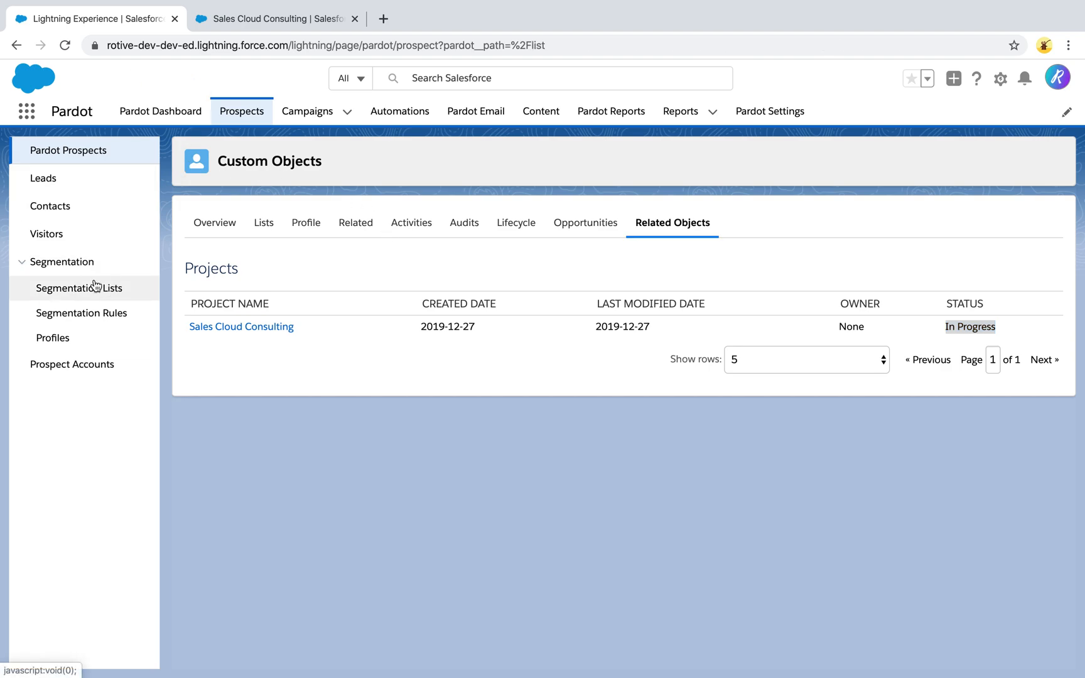
Reopen the Prospects with Projects In Progress list and enter its dynamic rule editor.
{"action": "left_click", "coordinate": [80, 288]}
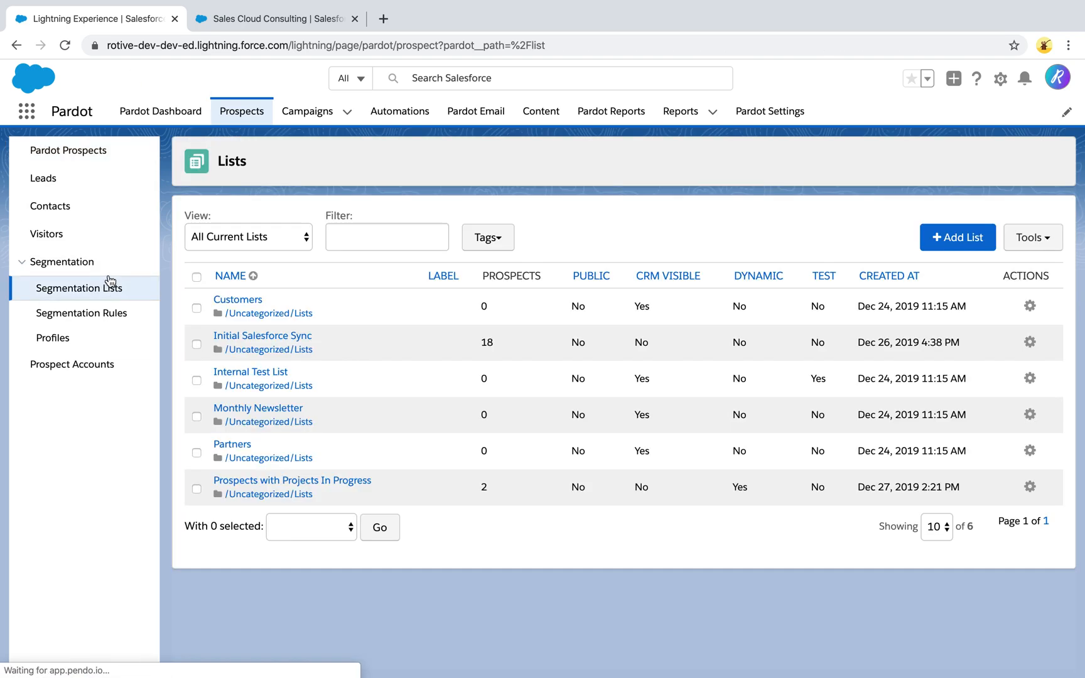
{"action": "left_click", "coordinate": [292, 479]}
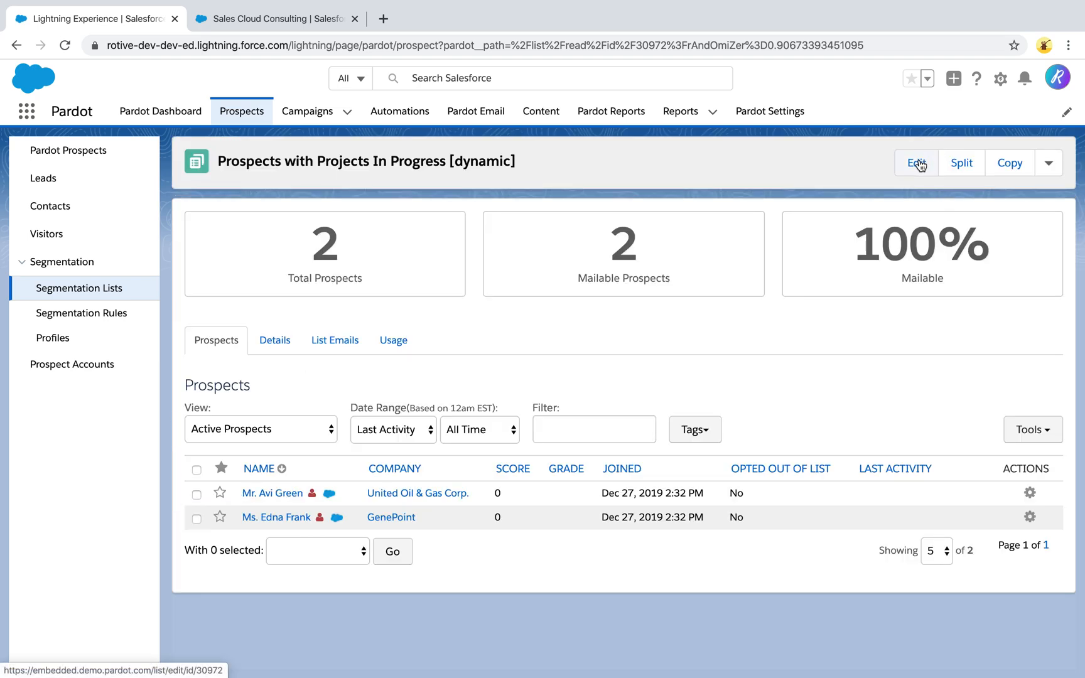
{"action": "left_click", "coordinate": [914, 162]}
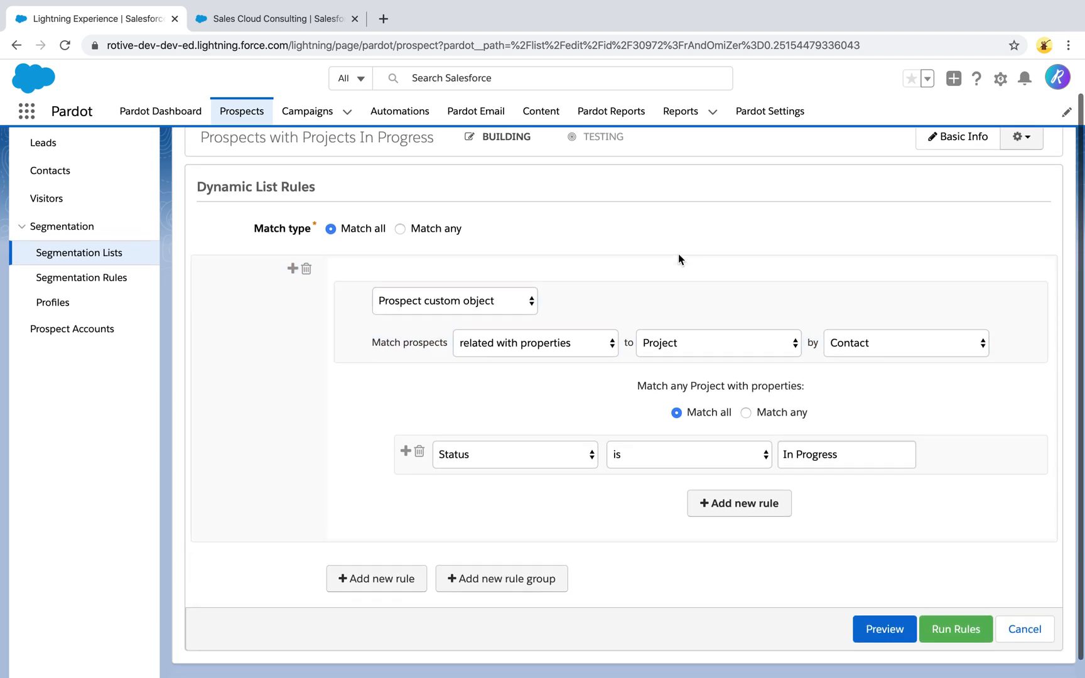
{"action": "left_click", "coordinate": [453, 300]}
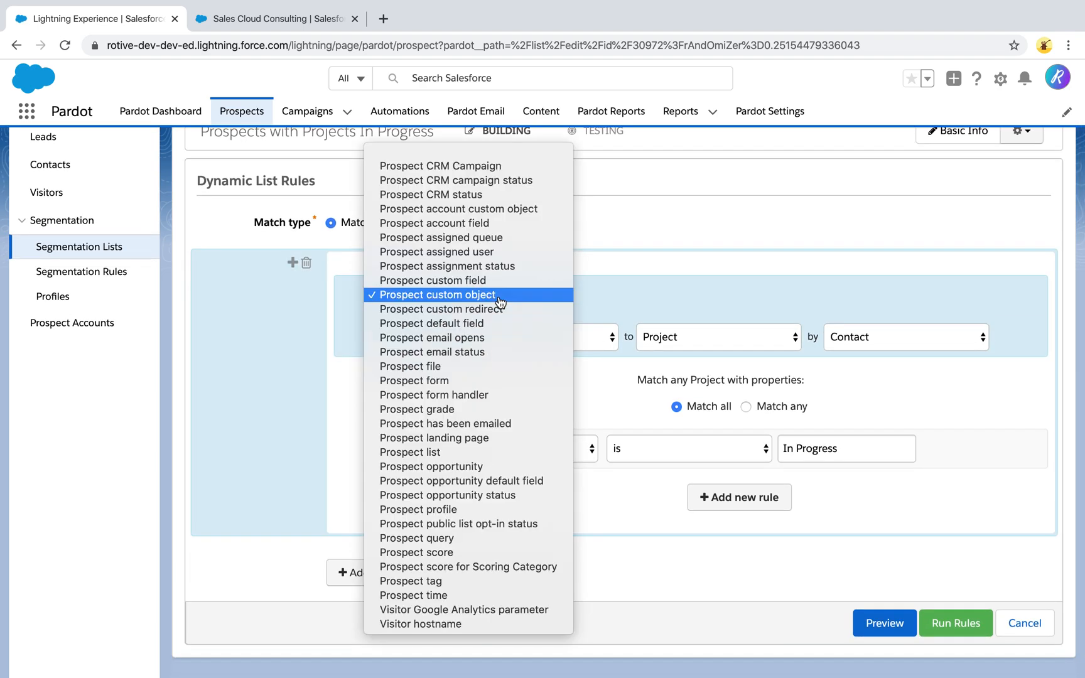
{"action": "mouse_move", "coordinate": [439, 237]}
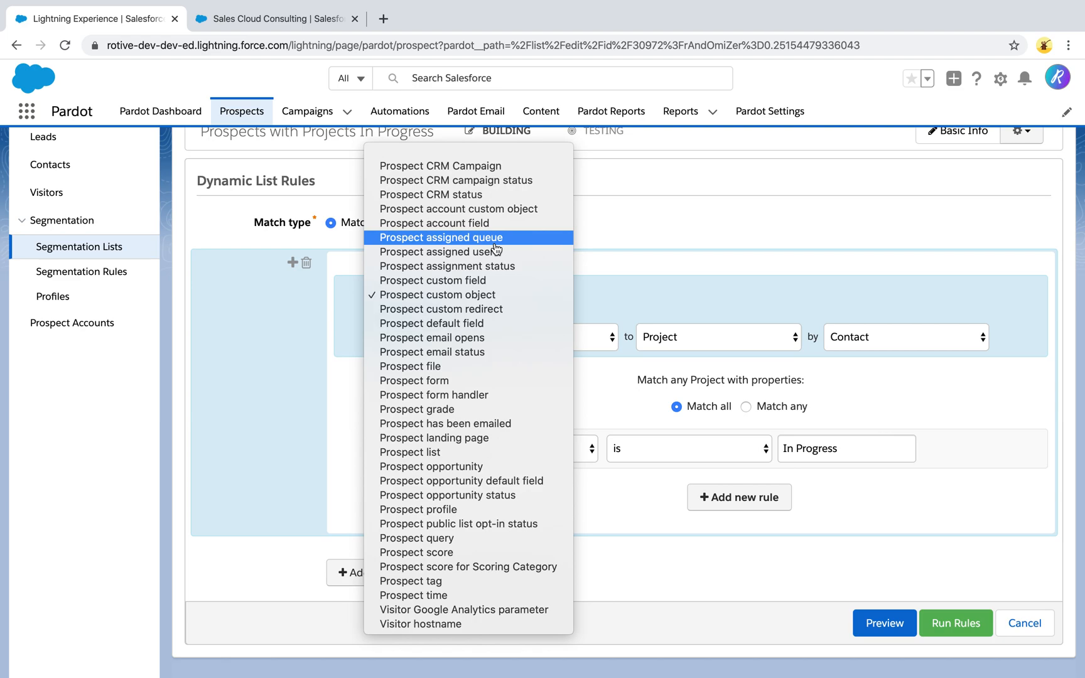
{"action": "mouse_move", "coordinate": [446, 266]}
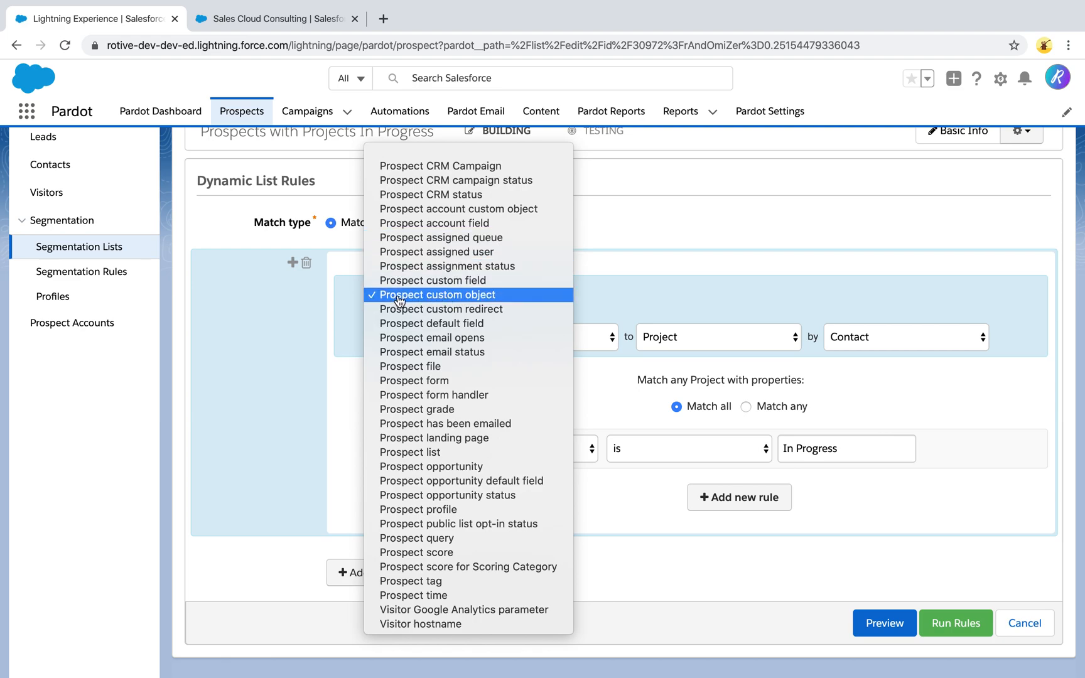
{"action": "left_click", "coordinate": [436, 294]}
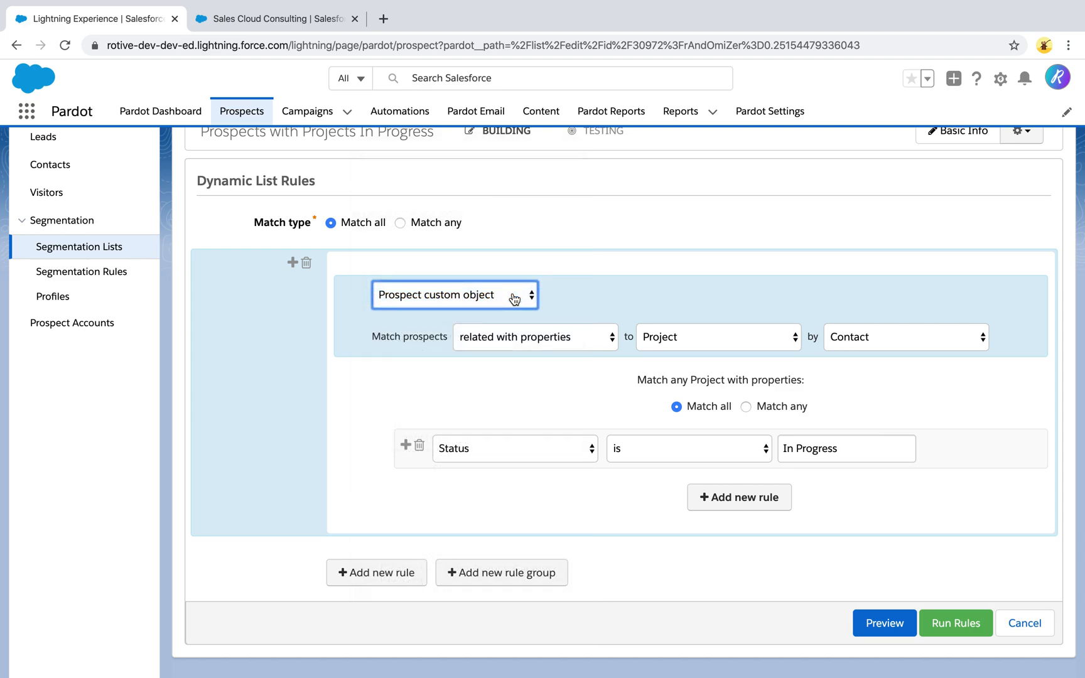
{"action": "left_click", "coordinate": [533, 336]}
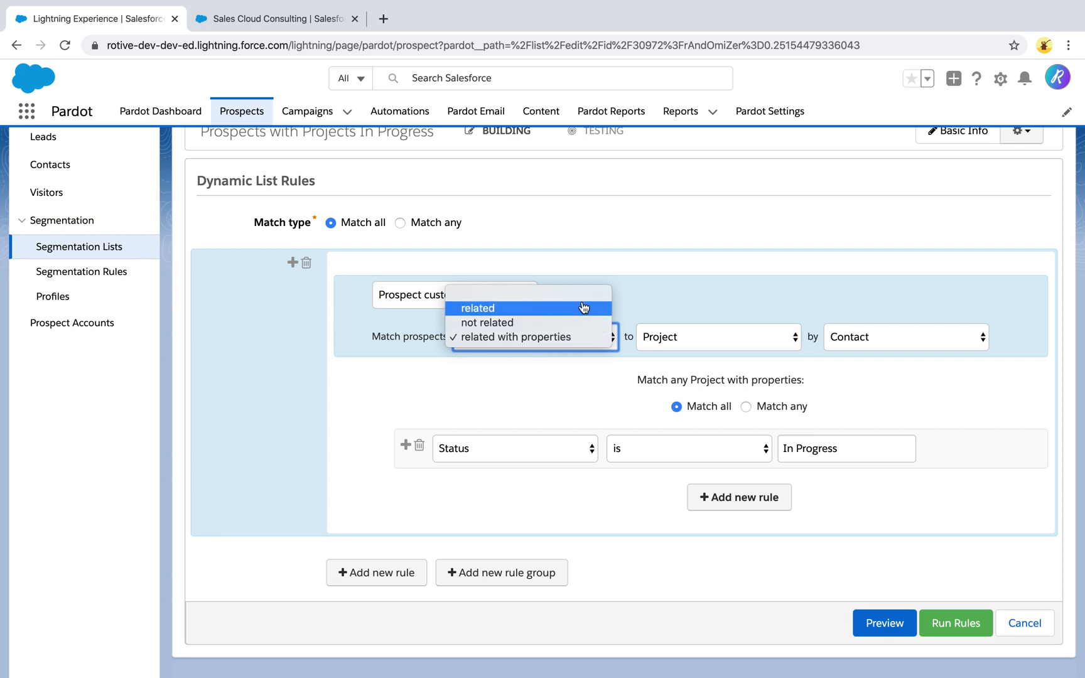
{"action": "mouse_move", "coordinate": [599, 310]}
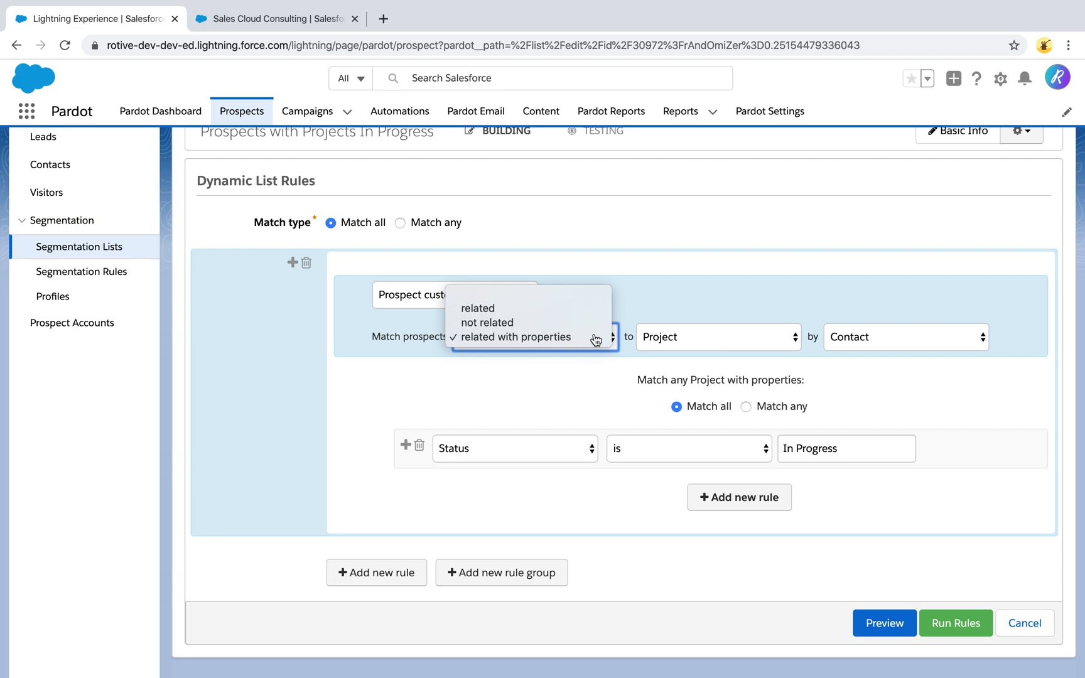
{"action": "left_click", "coordinate": [514, 337]}
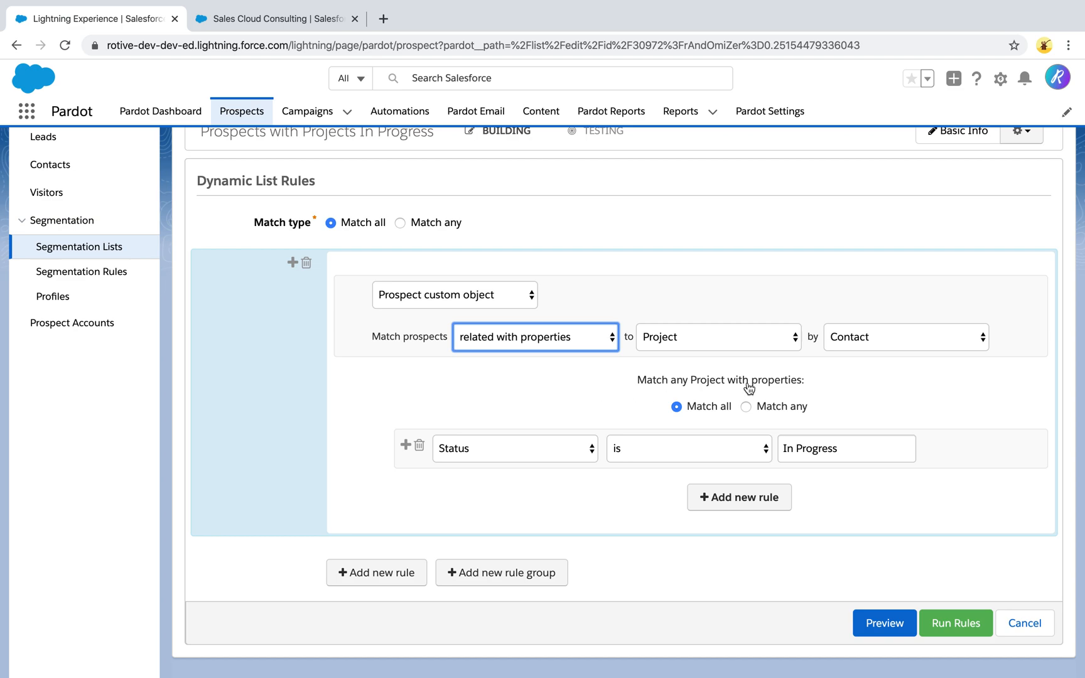
{"action": "left_click", "coordinate": [715, 336]}
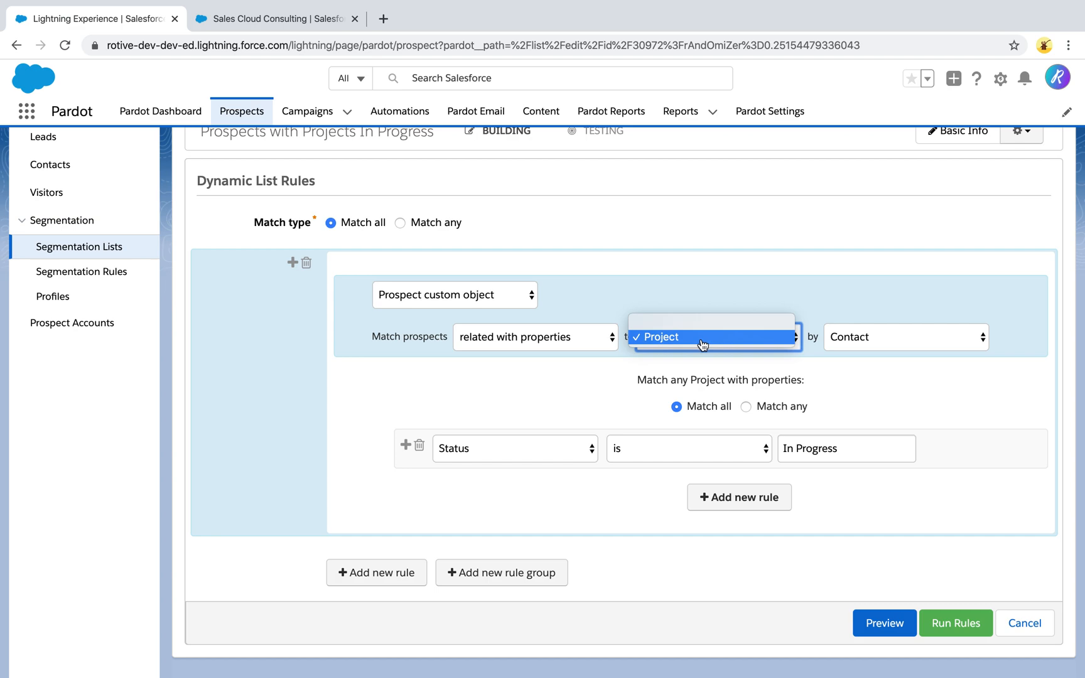
{"action": "left_click", "coordinate": [703, 344]}
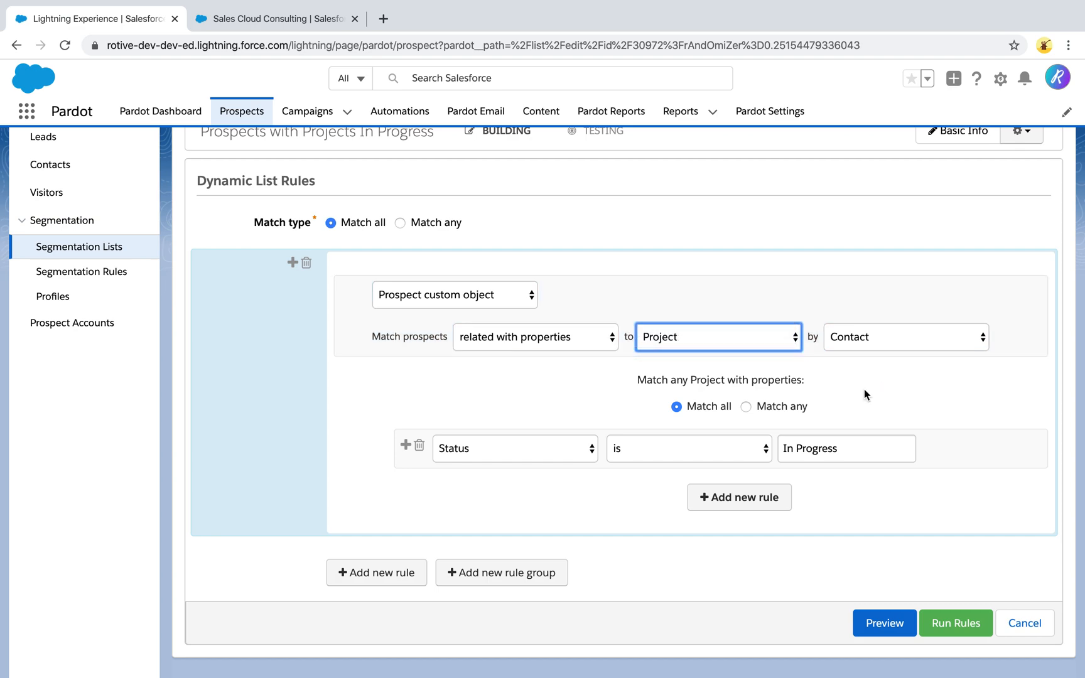
{"action": "scroll", "scroll_direction": "down", "scroll_amount": 3}
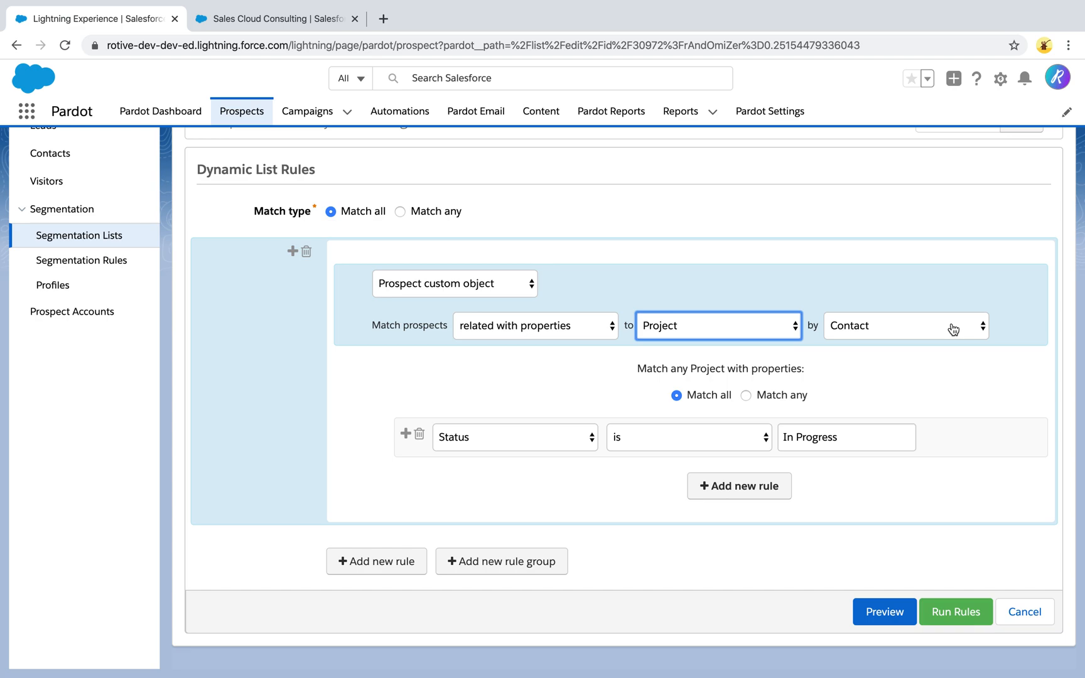
{"action": "left_click", "coordinate": [904, 325]}
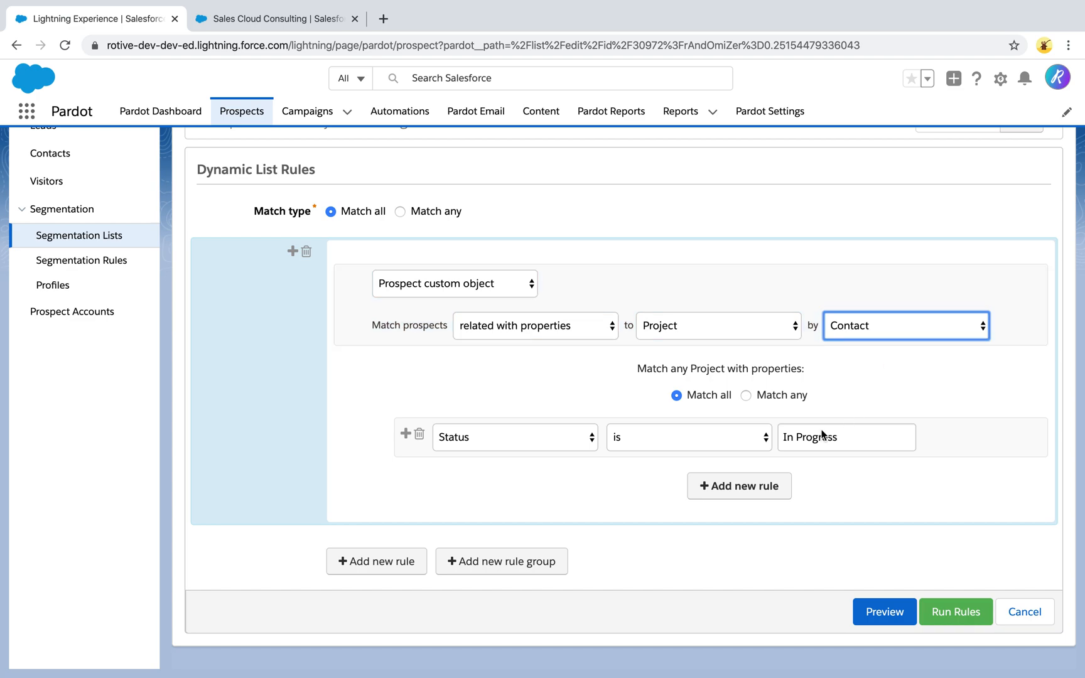
{"action": "mouse_move", "coordinate": [683, 508]}
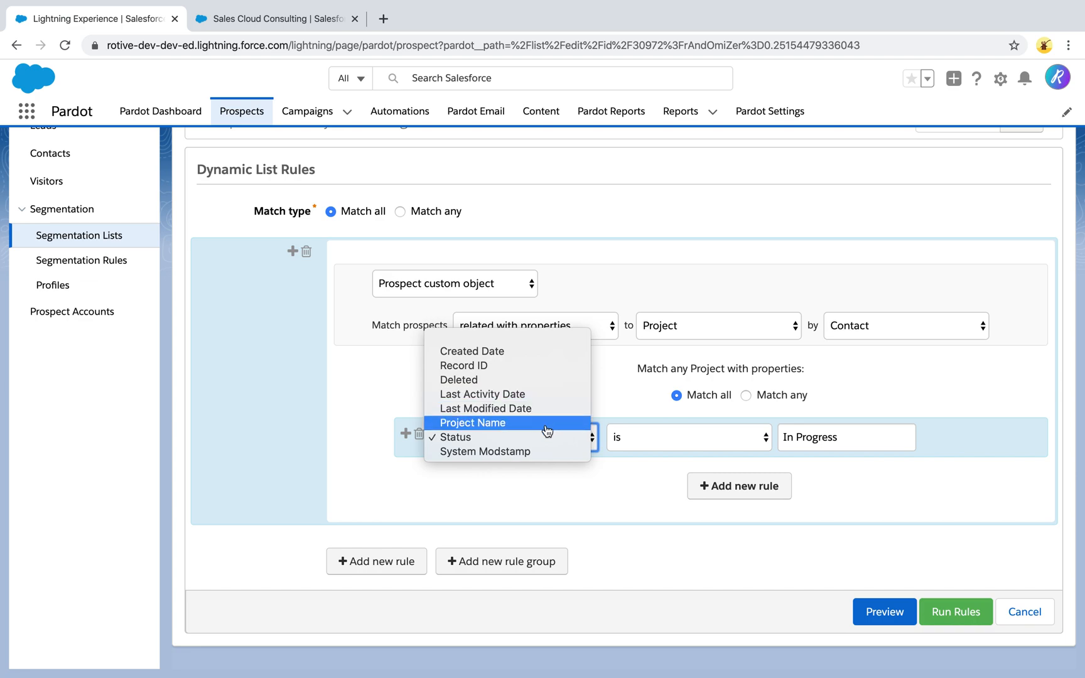
{"action": "mouse_move", "coordinate": [533, 437]}
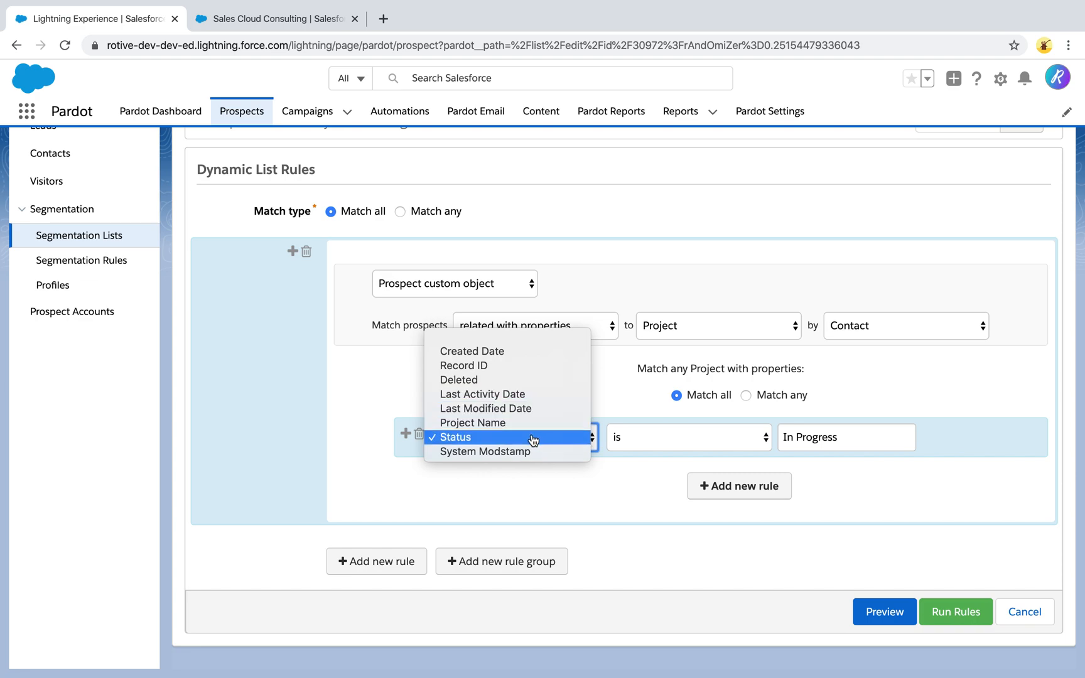
Keep Status as the Project property, so the rule reads Project Status is In Progress by Contact.
{"action": "left_click", "coordinate": [456, 437]}
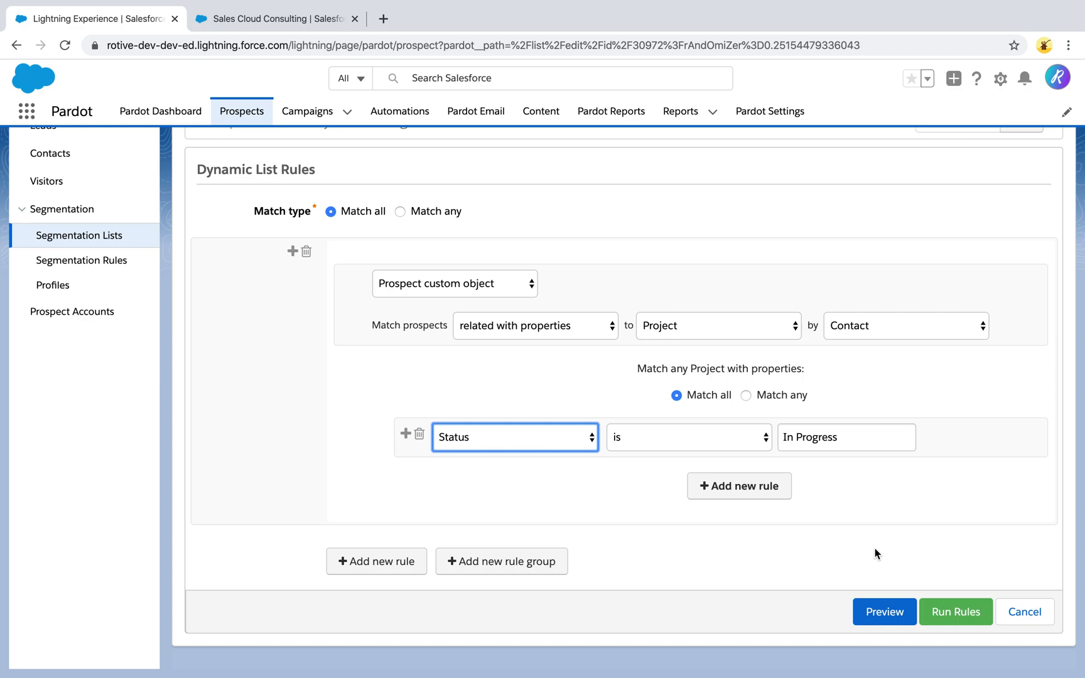
{"action": "mouse_move", "coordinate": [671, 569]}
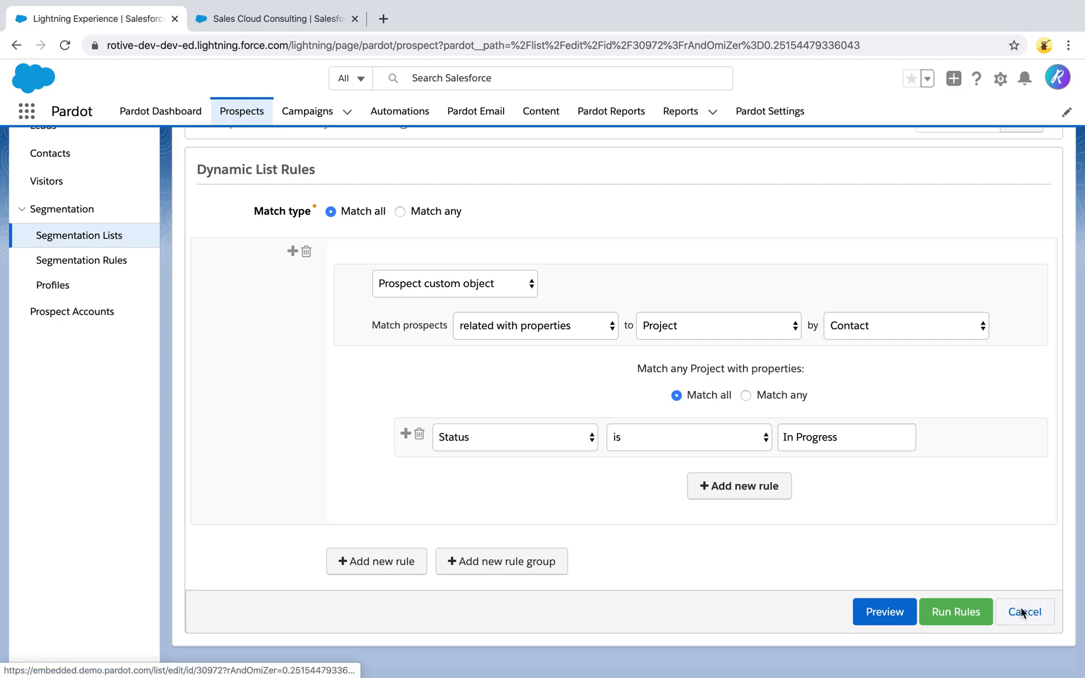
Cancel out of the list rules and go to the Automations area with Automation Rules.
{"action": "left_click", "coordinate": [1024, 611]}
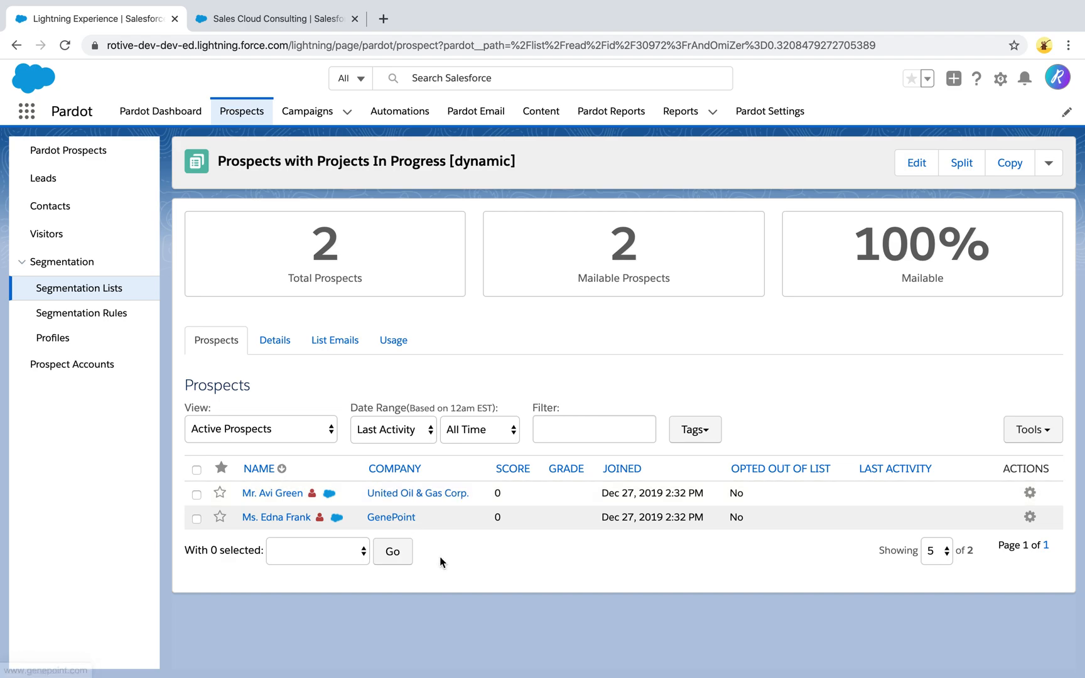
{"action": "mouse_move", "coordinate": [535, 565]}
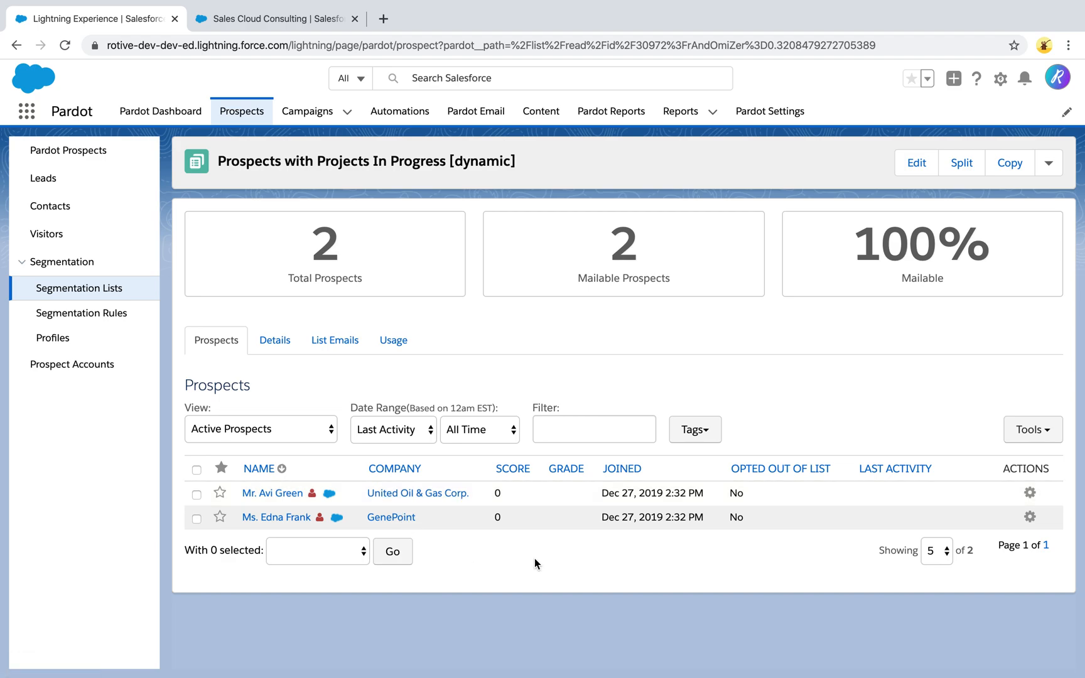
{"action": "left_click", "coordinate": [399, 110]}
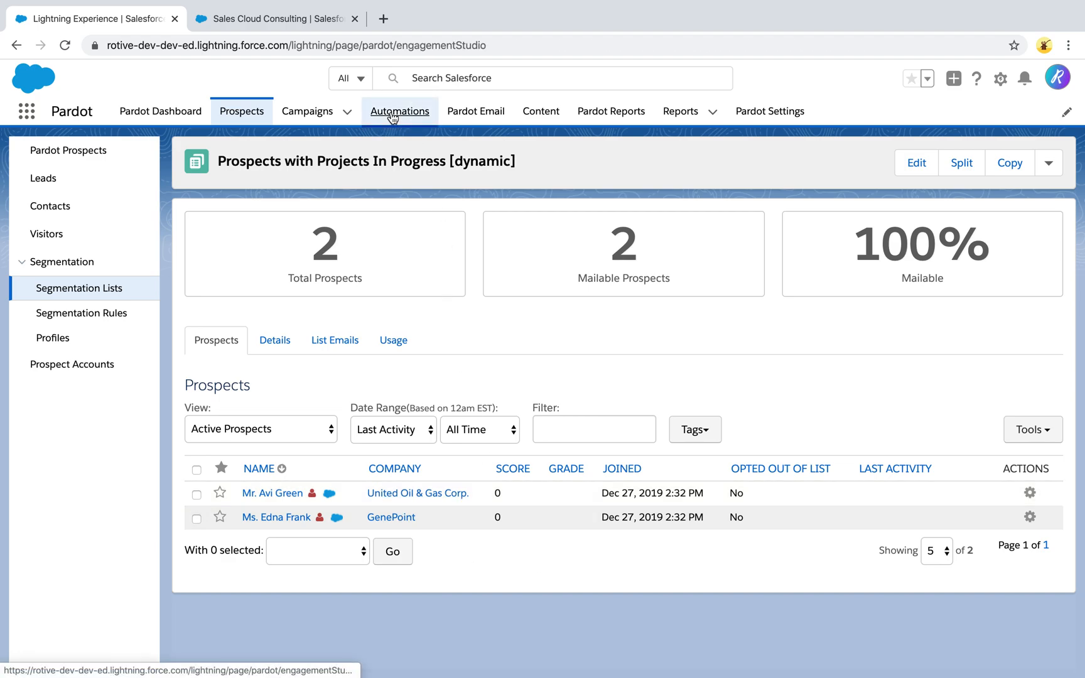
{"action": "left_click", "coordinate": [399, 111]}
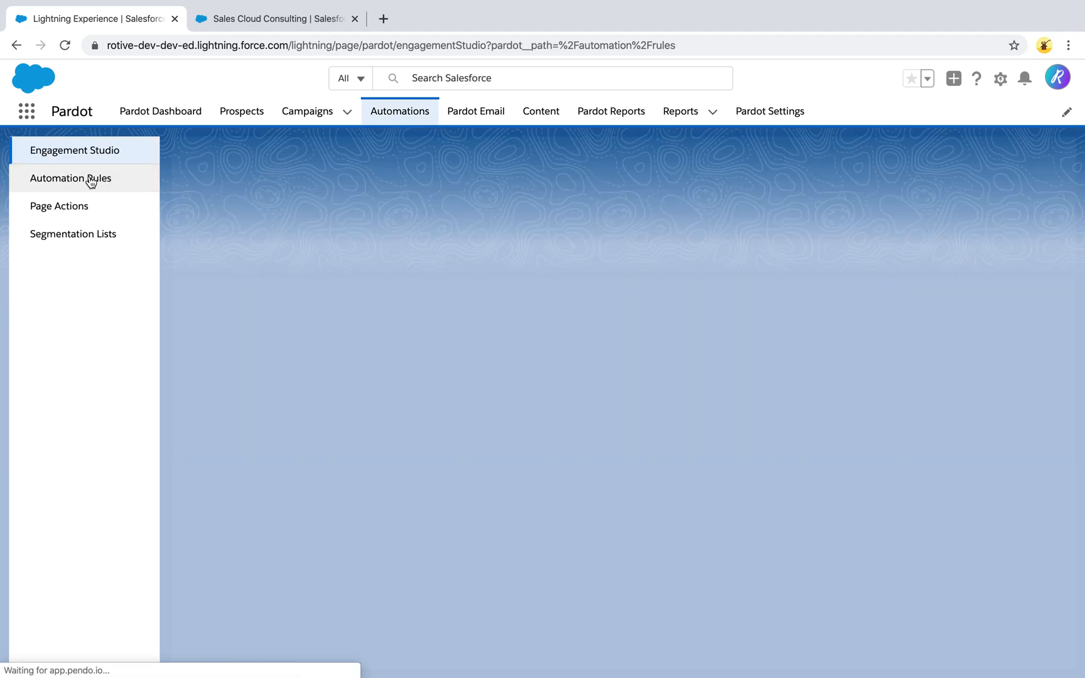
Add a new automation rule with a Prospect custom object criterion related to Project by Contact.
{"action": "left_click", "coordinate": [70, 178]}
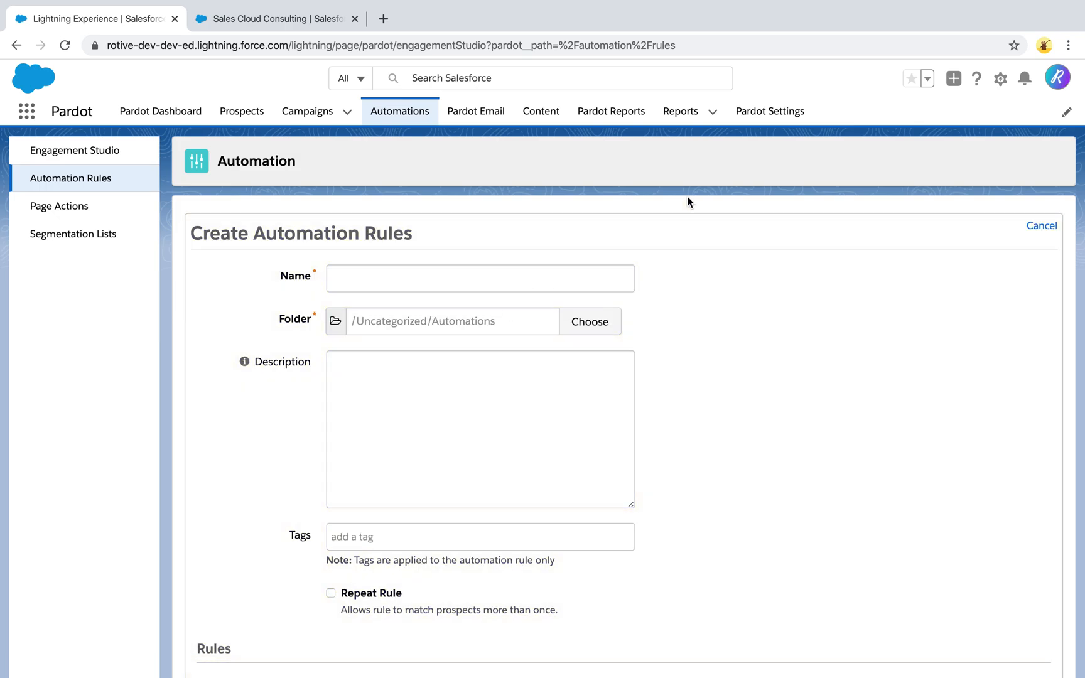
{"action": "scroll", "scroll_direction": "down", "scroll_amount": 3}
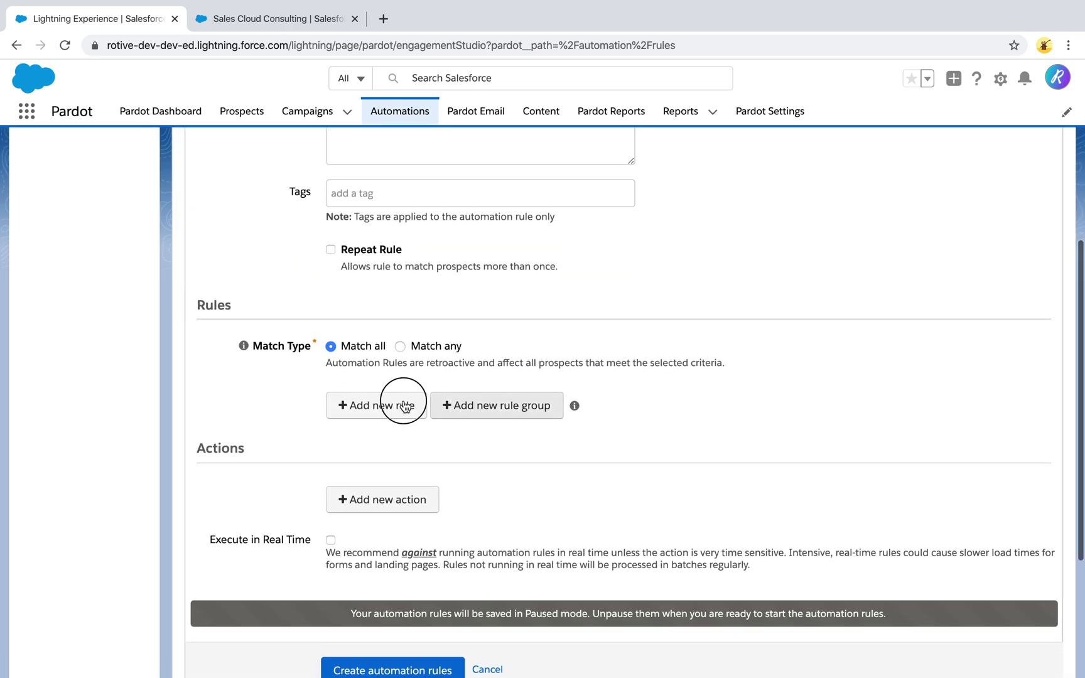
{"action": "left_click", "coordinate": [375, 404]}
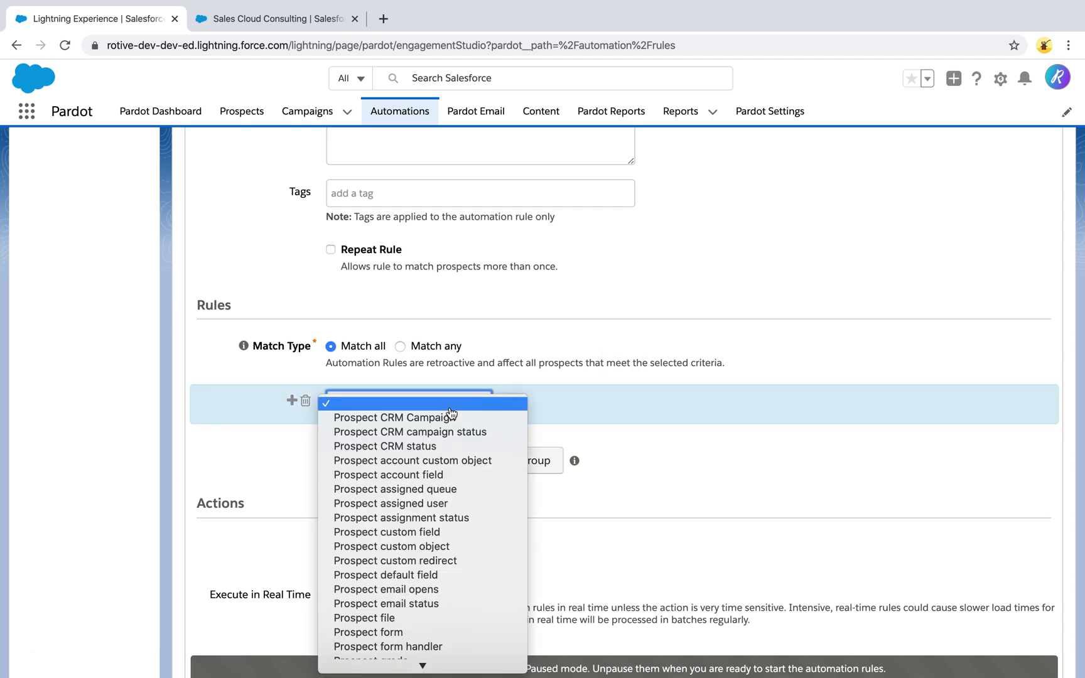
{"action": "mouse_move", "coordinate": [430, 546]}
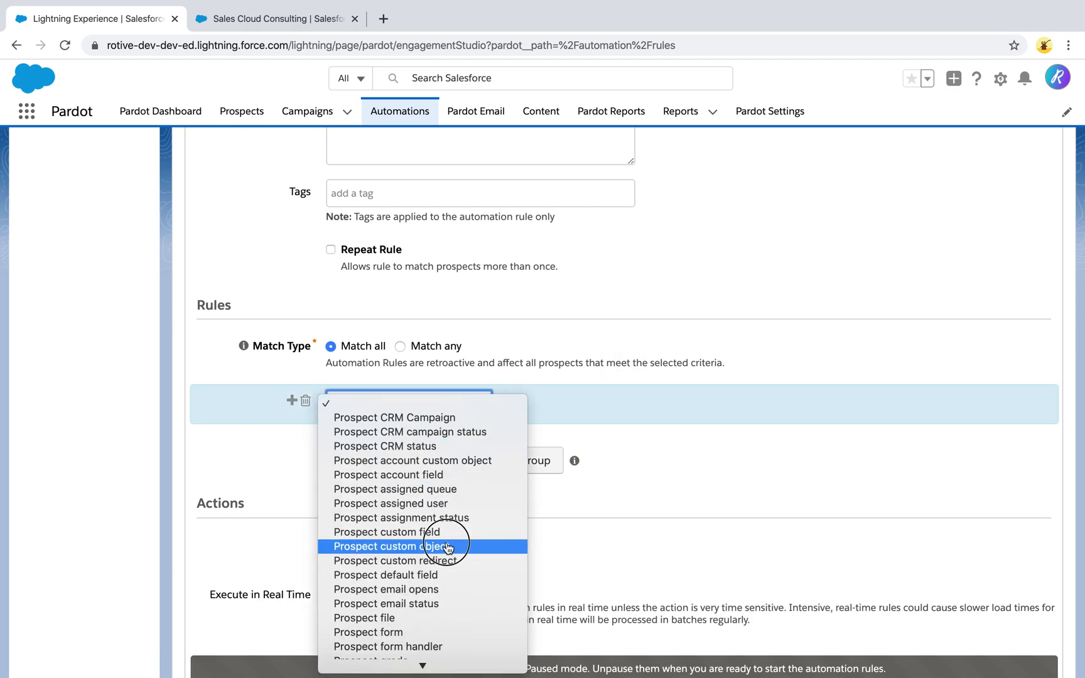
{"action": "left_click", "coordinate": [393, 546]}
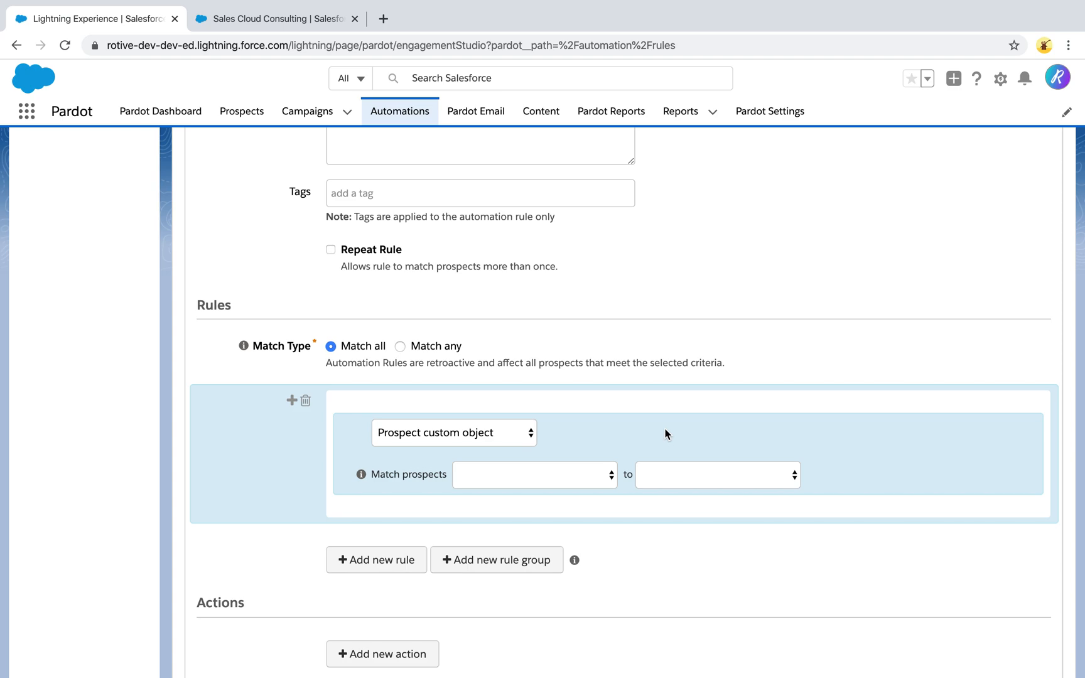
{"action": "left_click", "coordinate": [532, 475]}
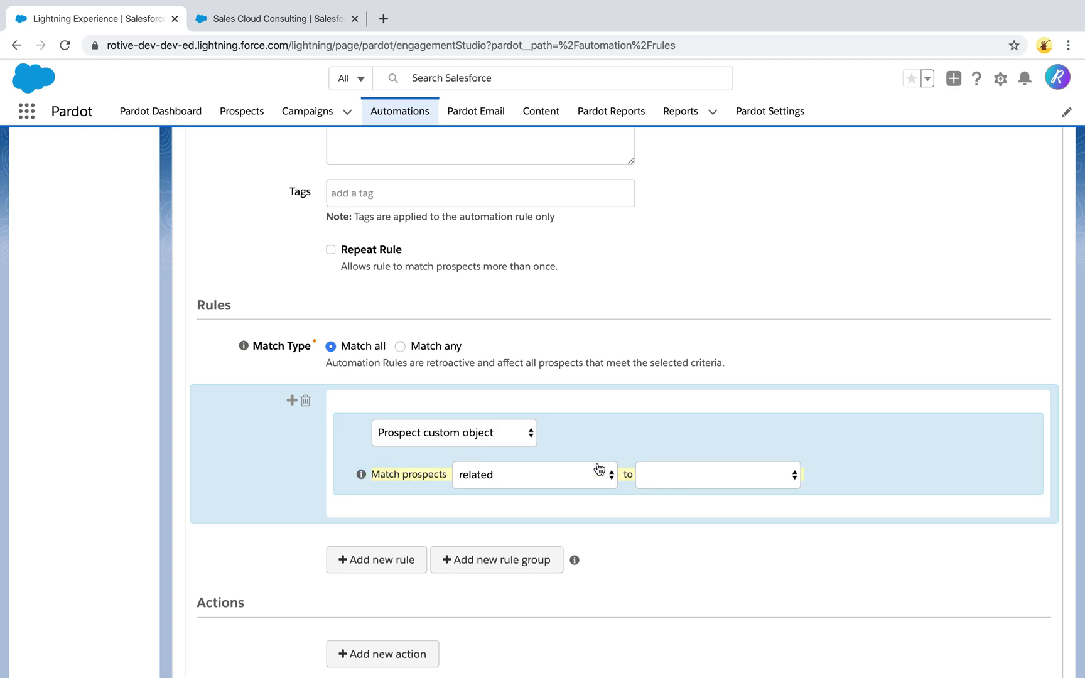
{"action": "left_click", "coordinate": [717, 474]}
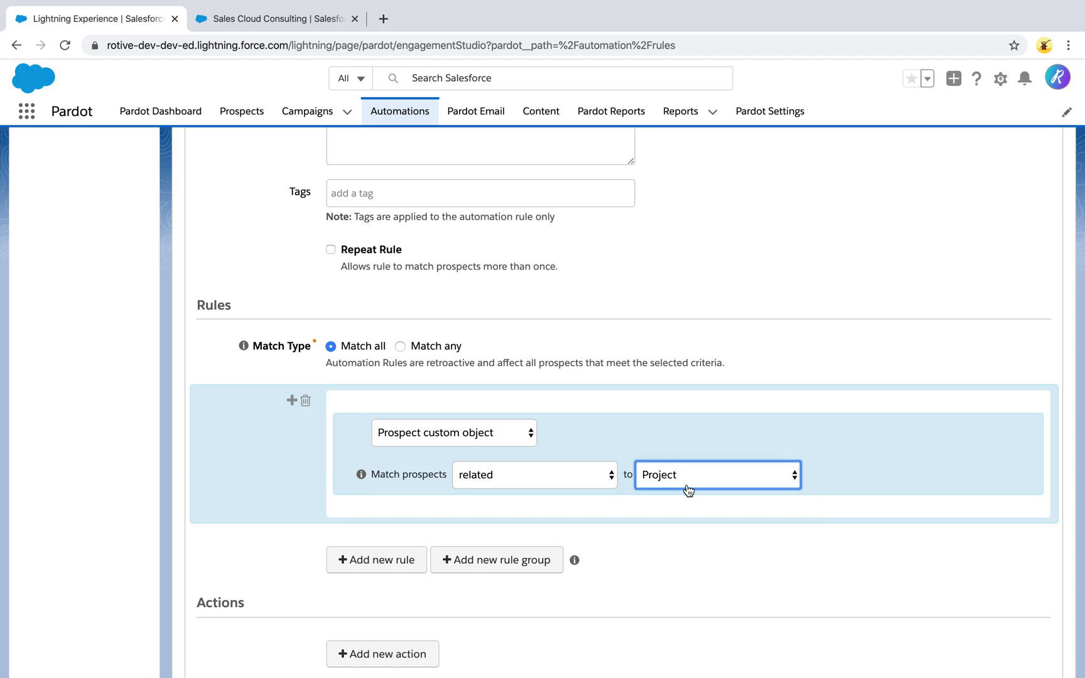
{"action": "left_click", "coordinate": [717, 475]}
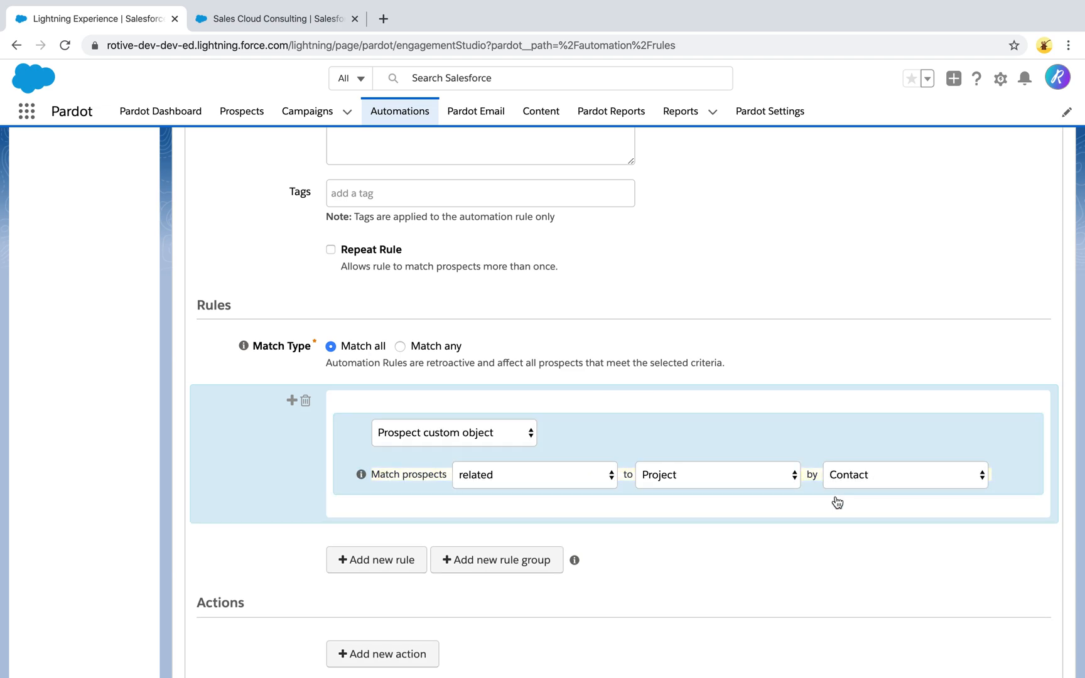
Set the match to 'related with properties' and bring up the Project property choices.
{"action": "scroll", "scroll_direction": "down", "scroll_amount": 3}
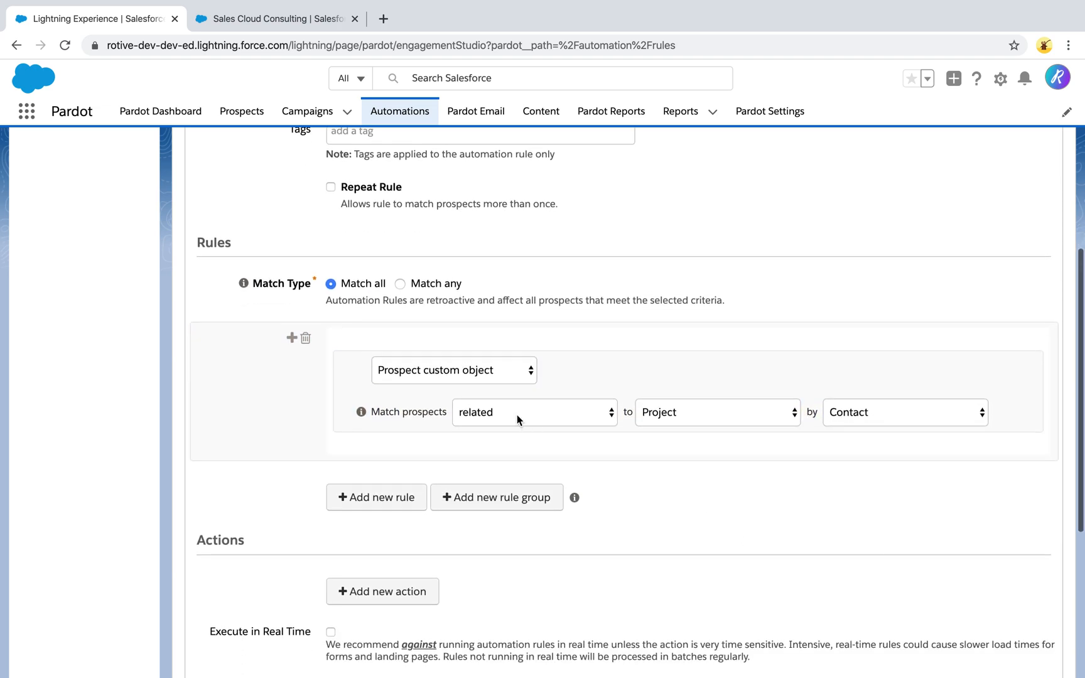
{"action": "left_click", "coordinate": [453, 369]}
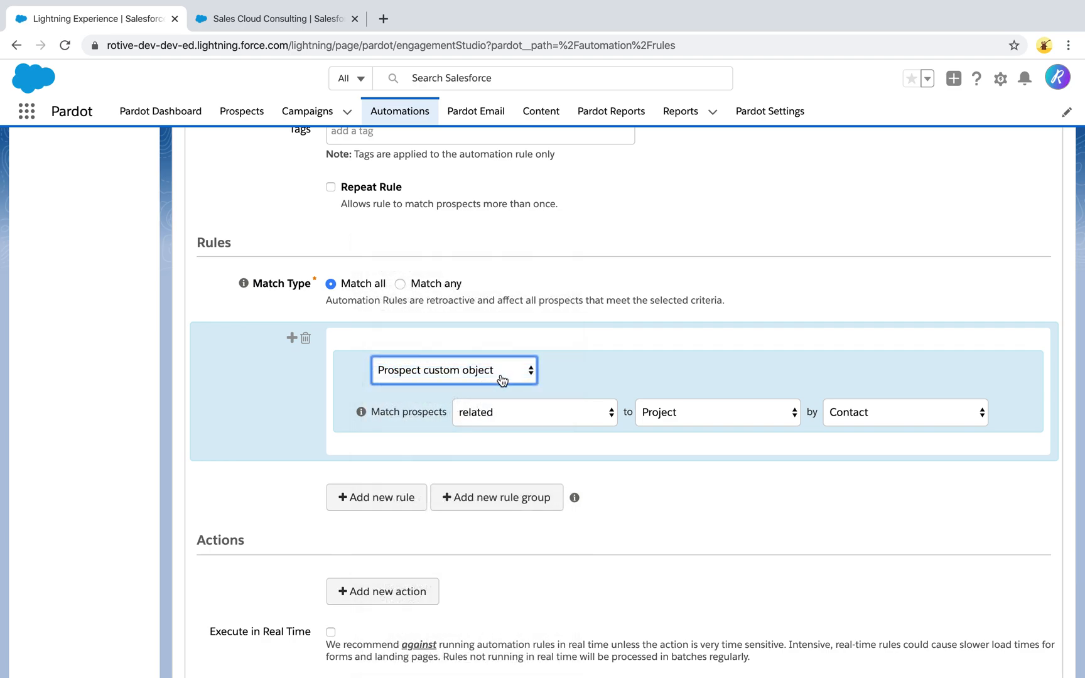
{"action": "left_click", "coordinate": [534, 412]}
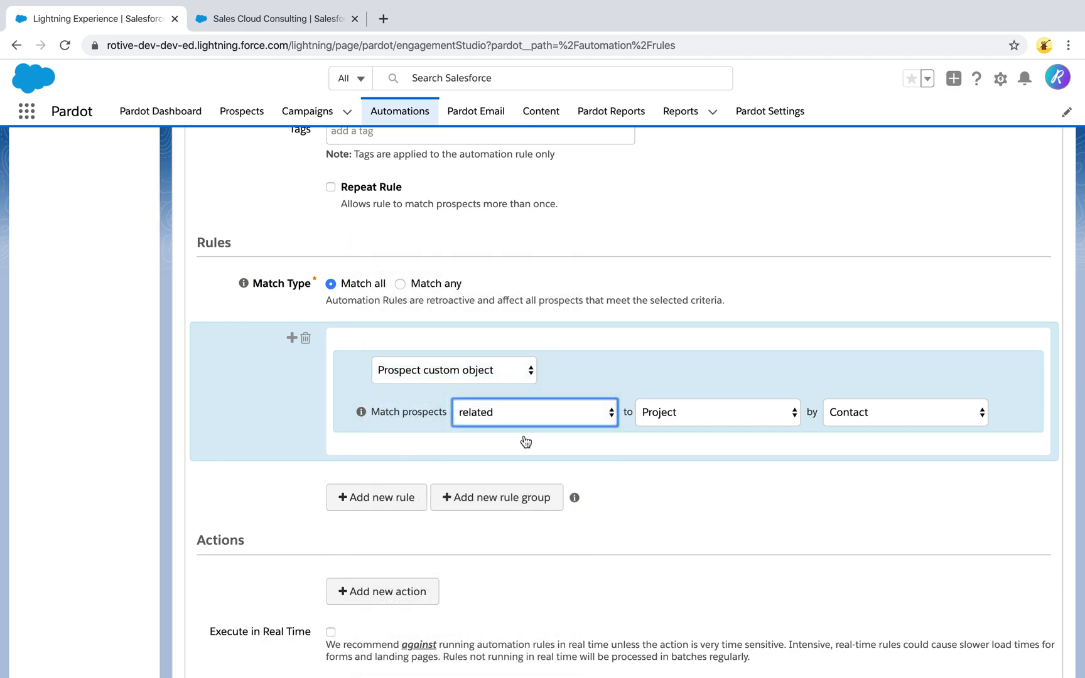
{"action": "left_click", "coordinate": [533, 411]}
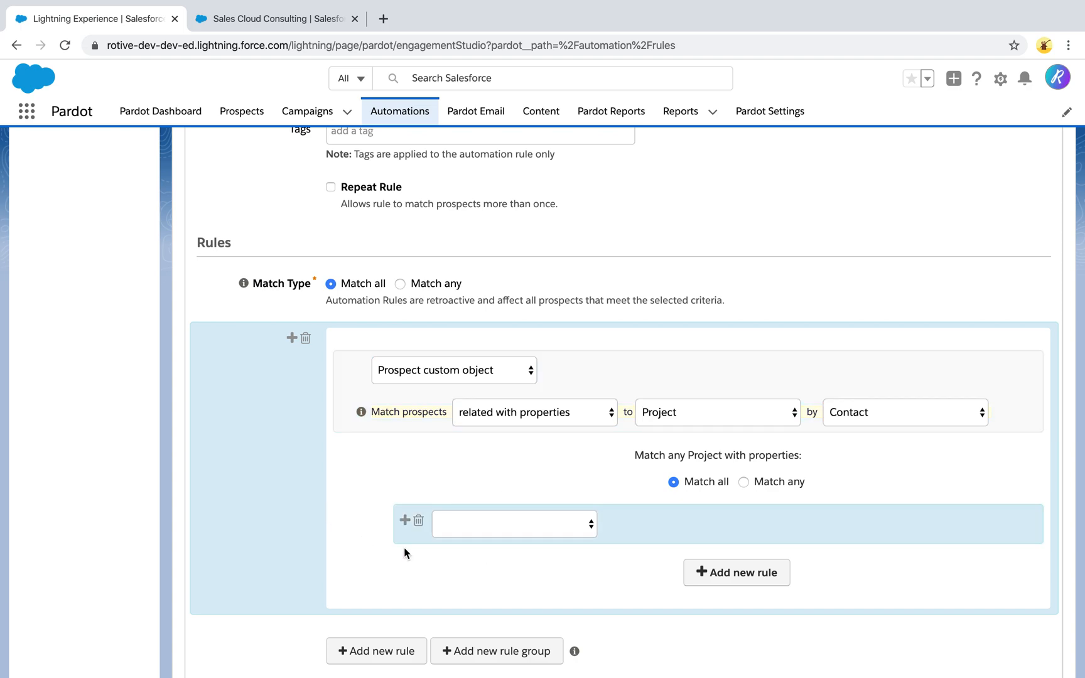
{"action": "left_click", "coordinate": [514, 524]}
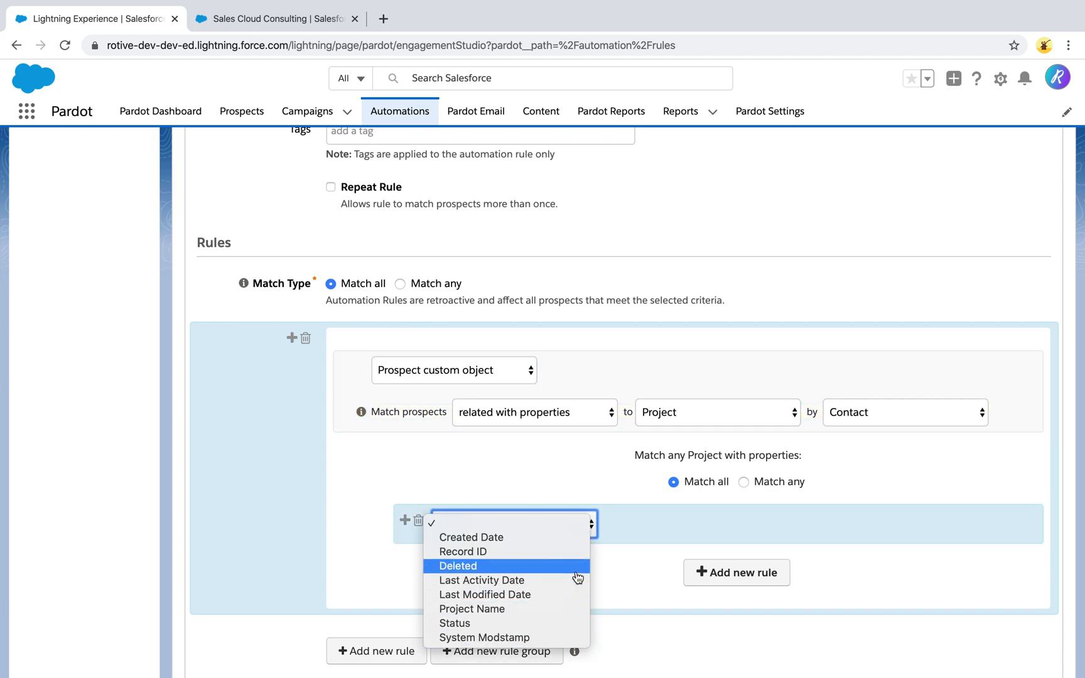
{"action": "mouse_move", "coordinate": [462, 551]}
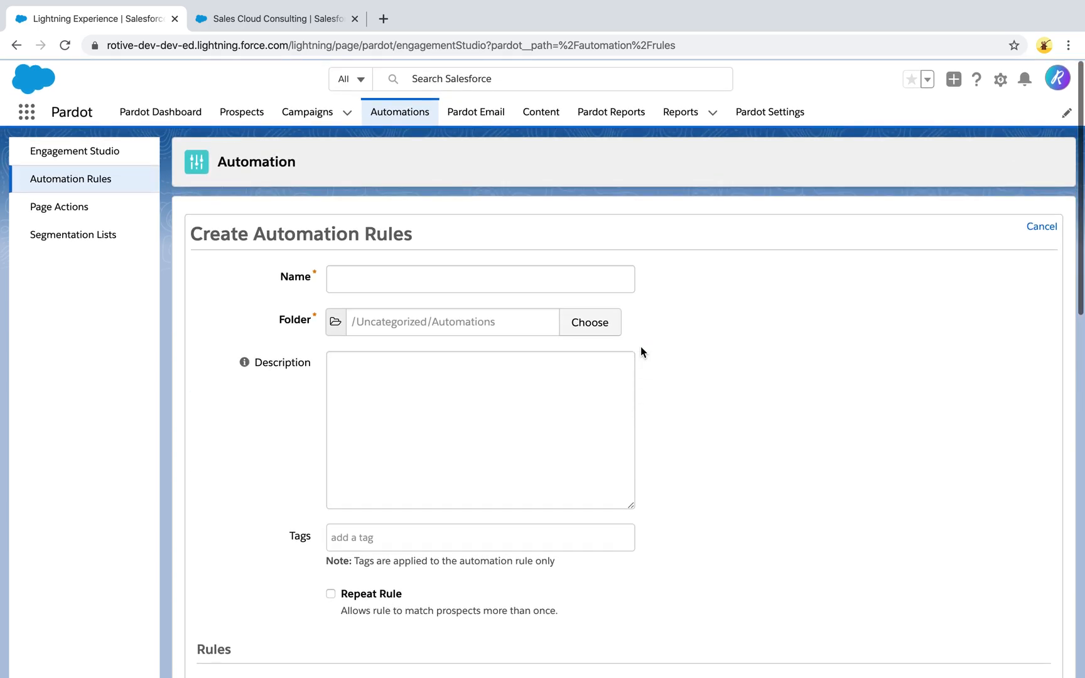
{"action": "mouse_move", "coordinate": [728, 315]}
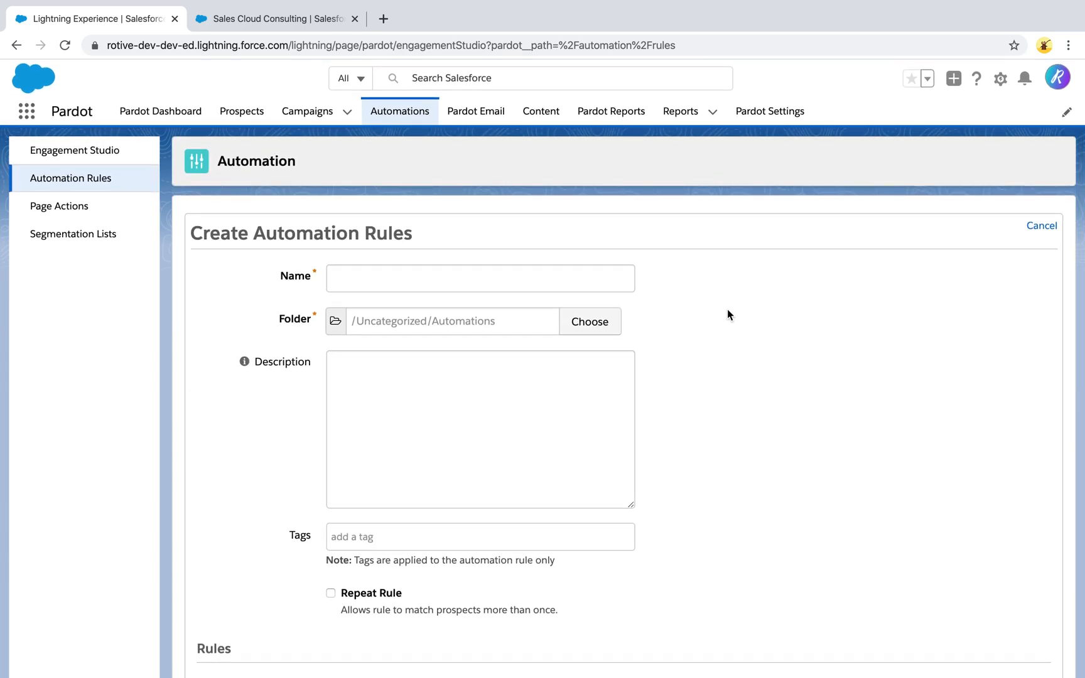